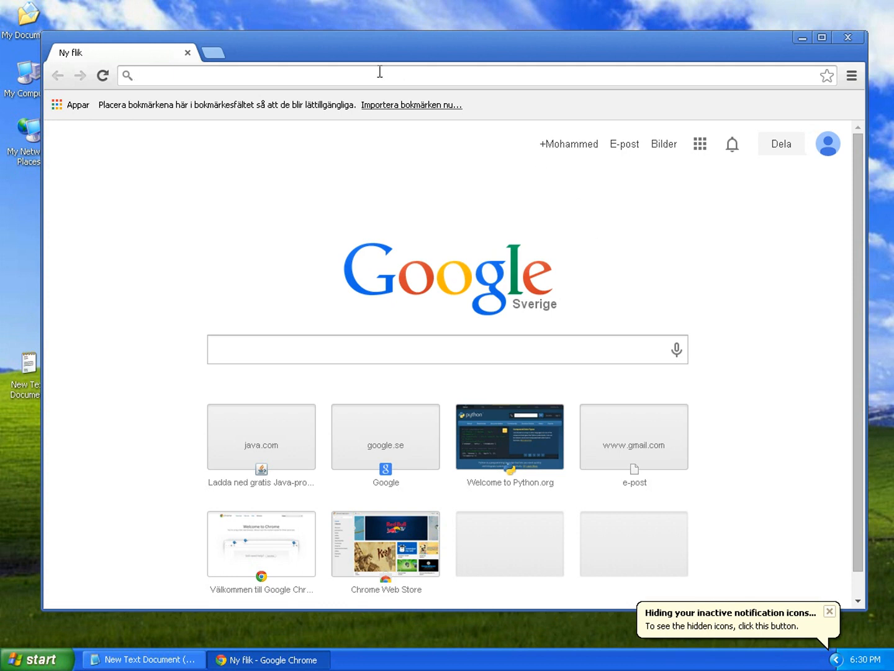
# Step: Browse to python.org, then minimize Chrome to reach the desktop
pyautogui.write('python.org')
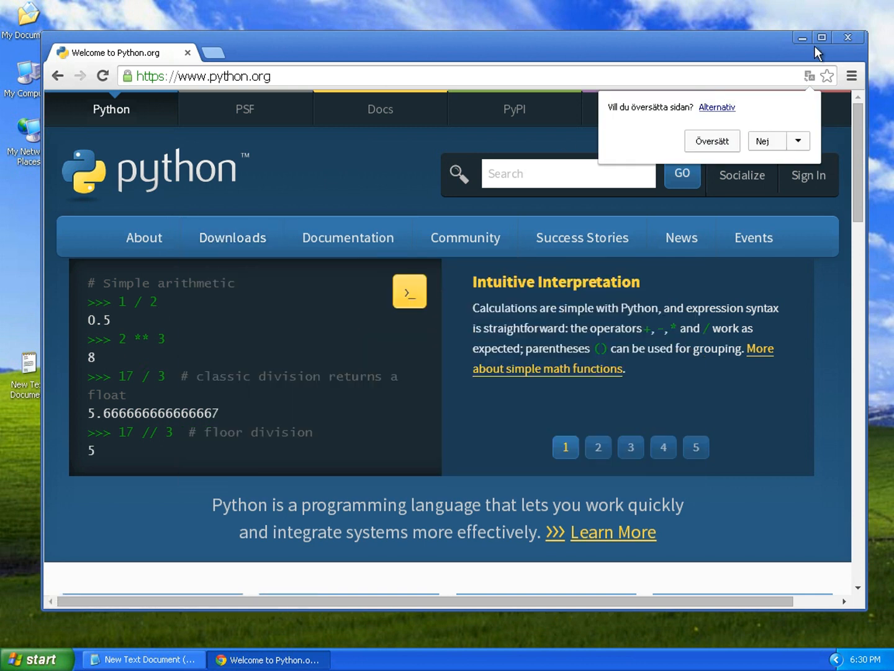
pyautogui.click(143, 658)
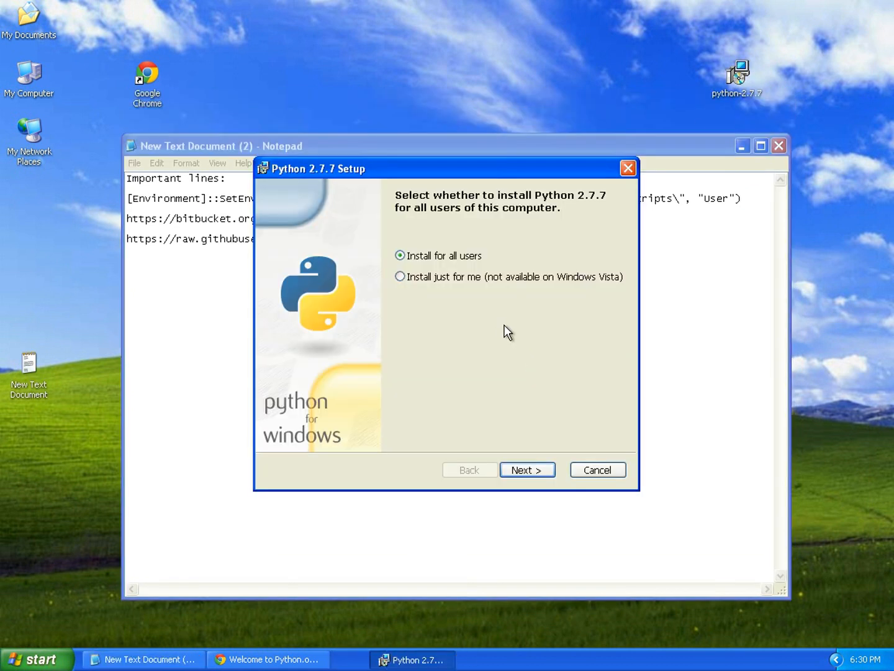
# Step: Install Python 2.7.7 for all users into C:\Python27\ and finish the installer
pyautogui.click(527, 469)
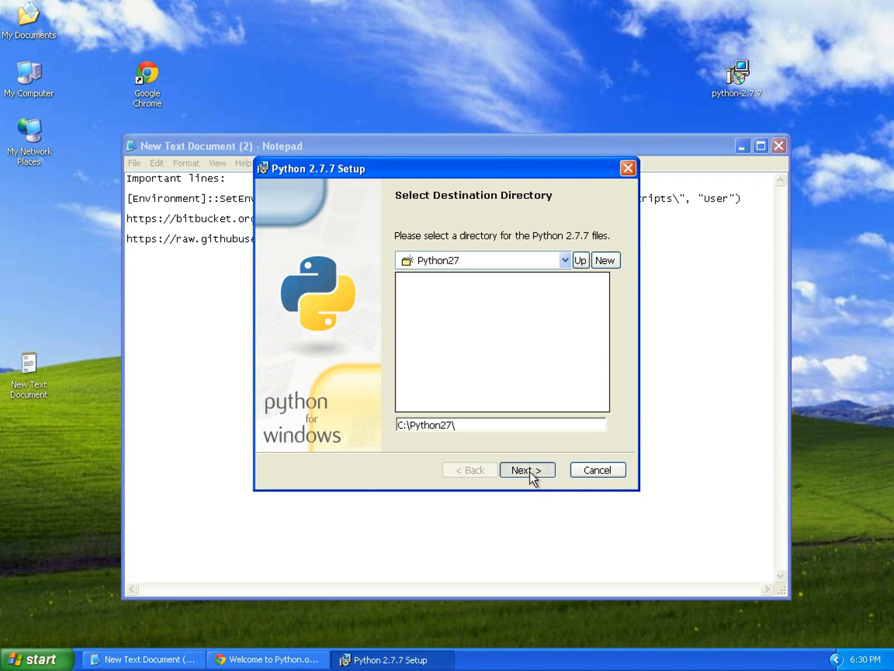
pyautogui.click(527, 469)
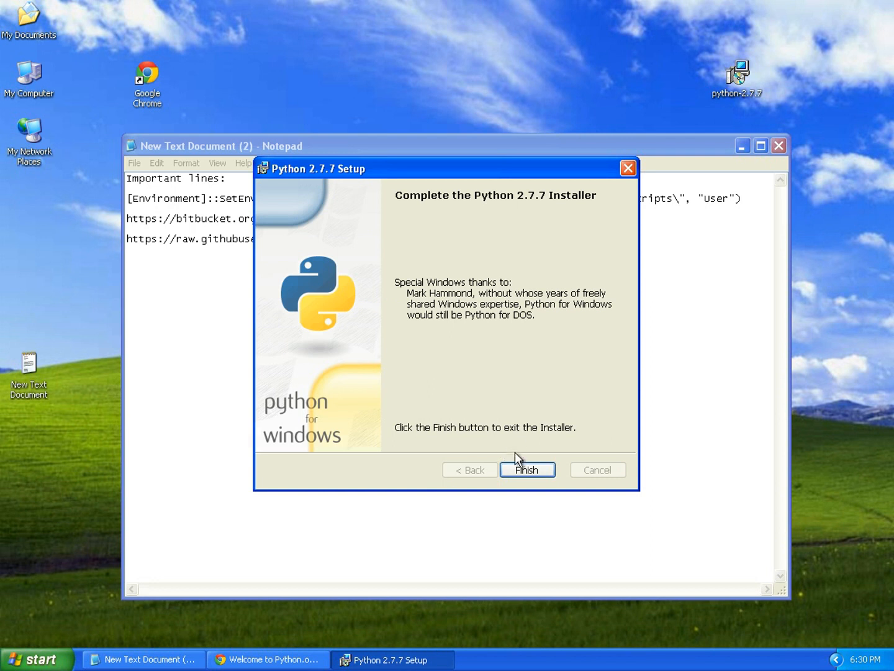
pyautogui.click(527, 470)
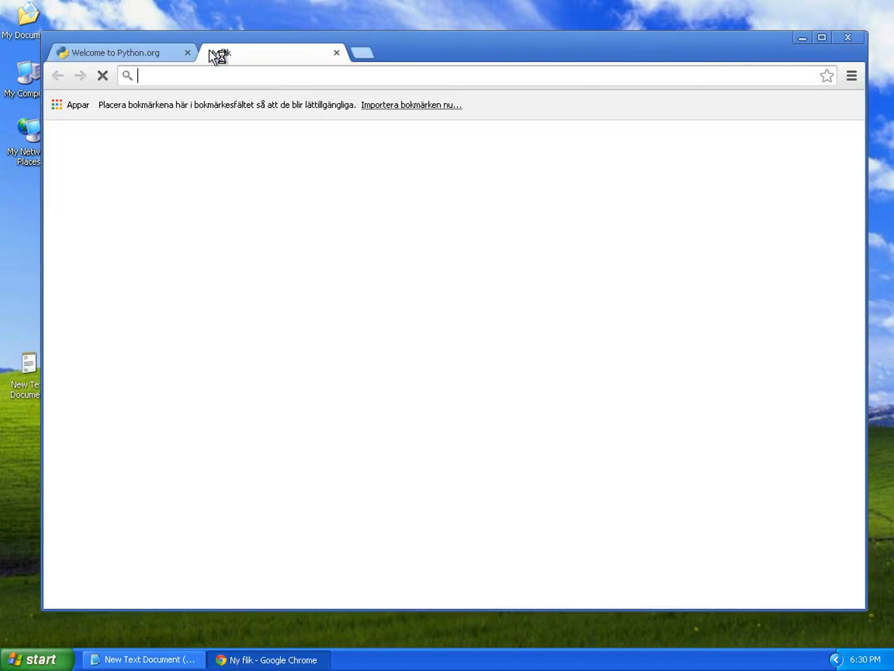
pyautogui.write('window')
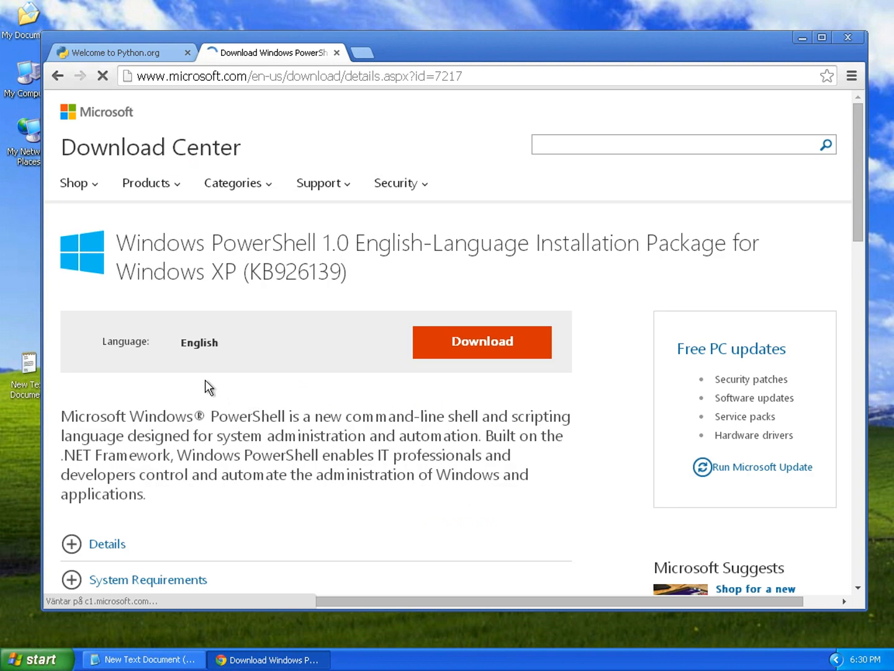
pyautogui.moveTo(284, 532)
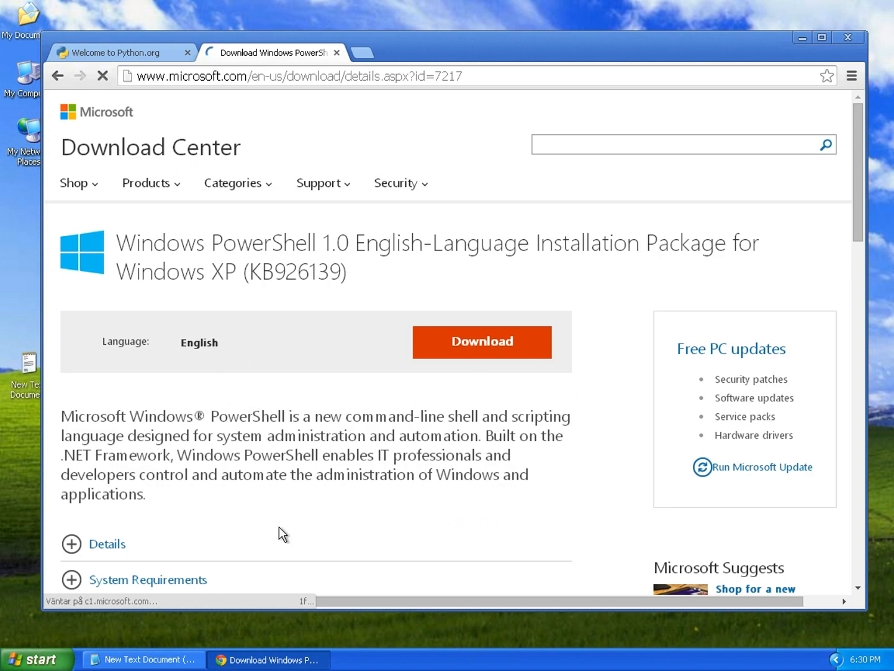
pyautogui.click(809, 76)
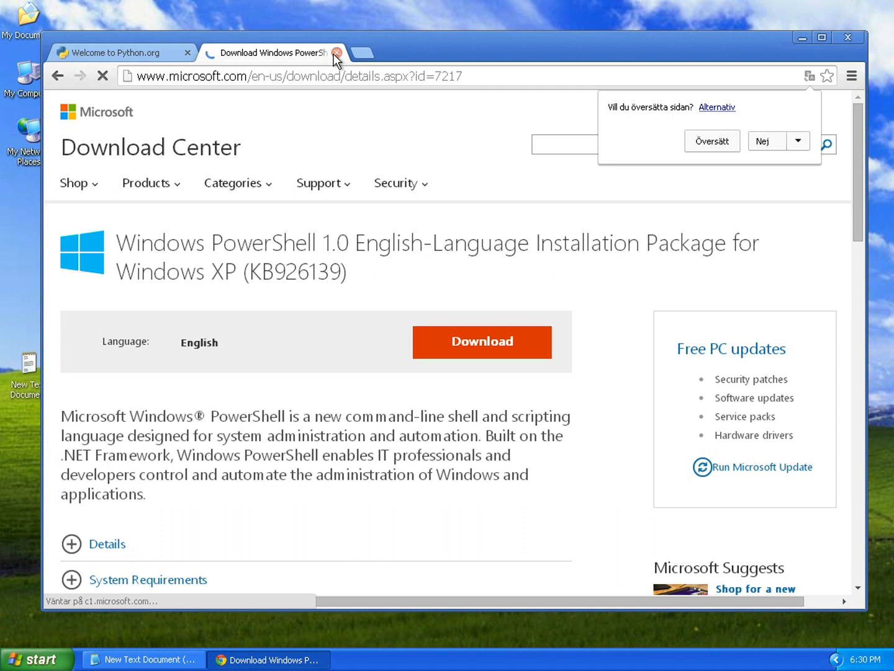
pyautogui.click(338, 52)
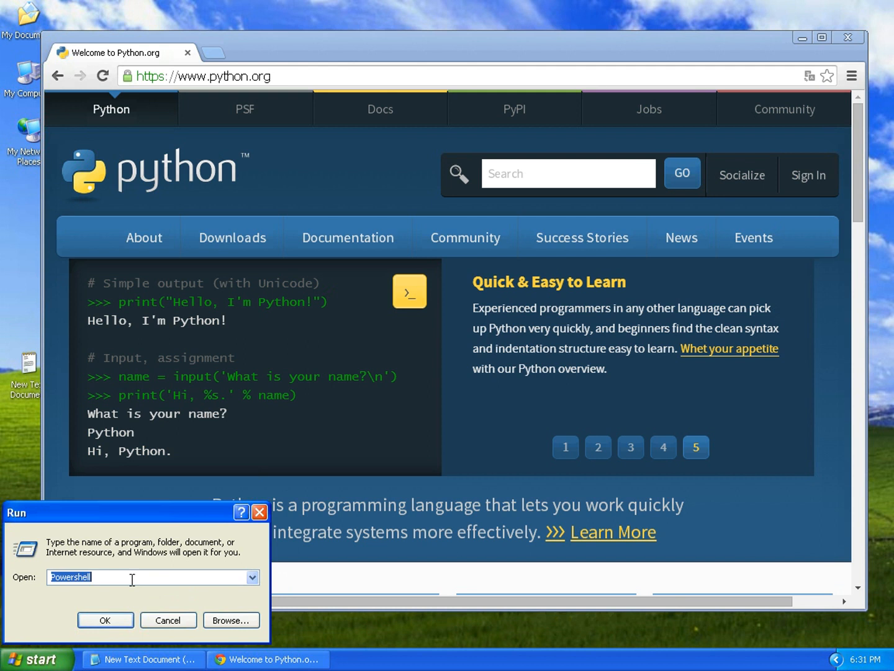
# Step: Launch PowerShell from the Run dialog
pyautogui.write('Po')
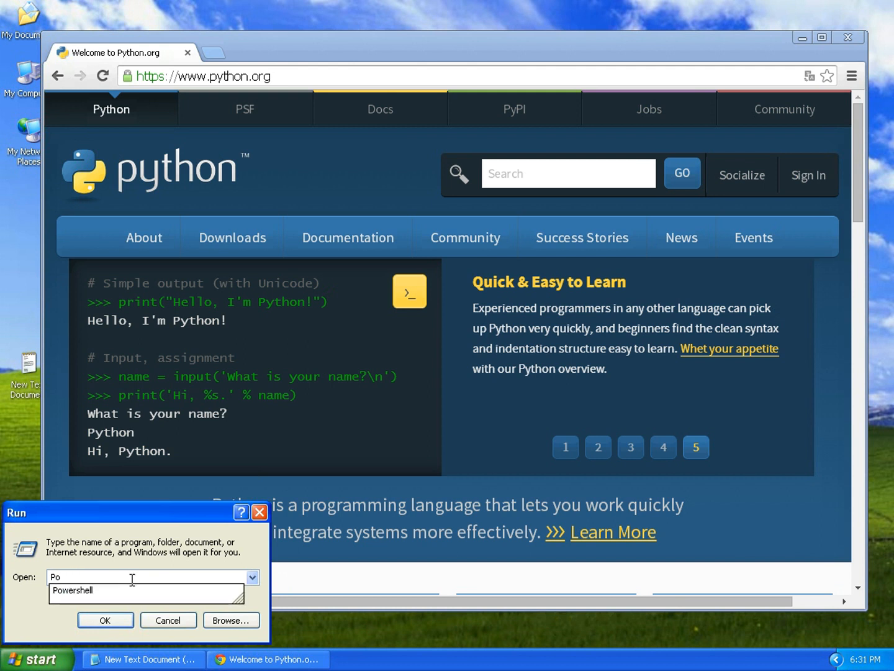
pyautogui.click(104, 619)
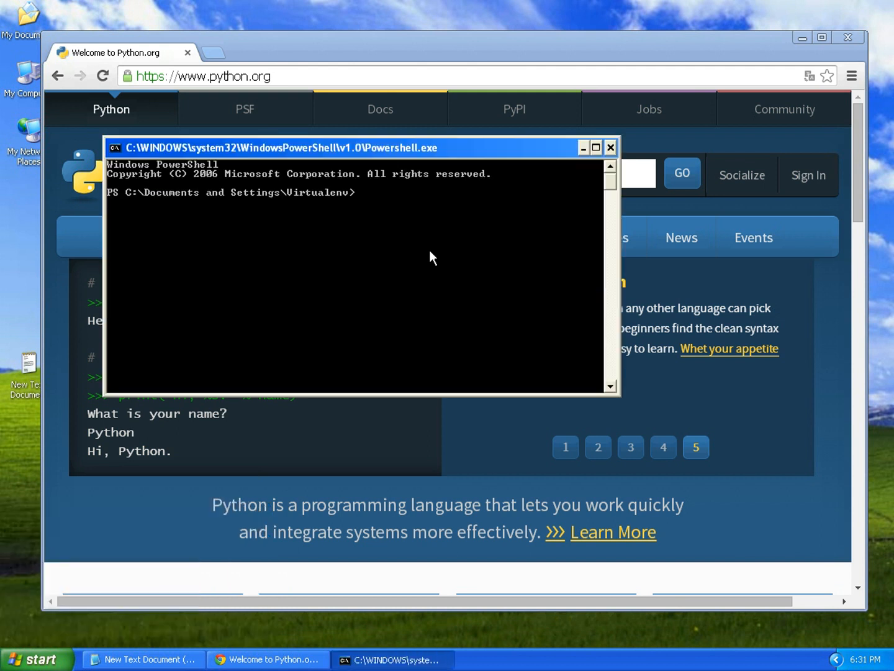
pyautogui.moveTo(483, 273)
pyautogui.write('c')
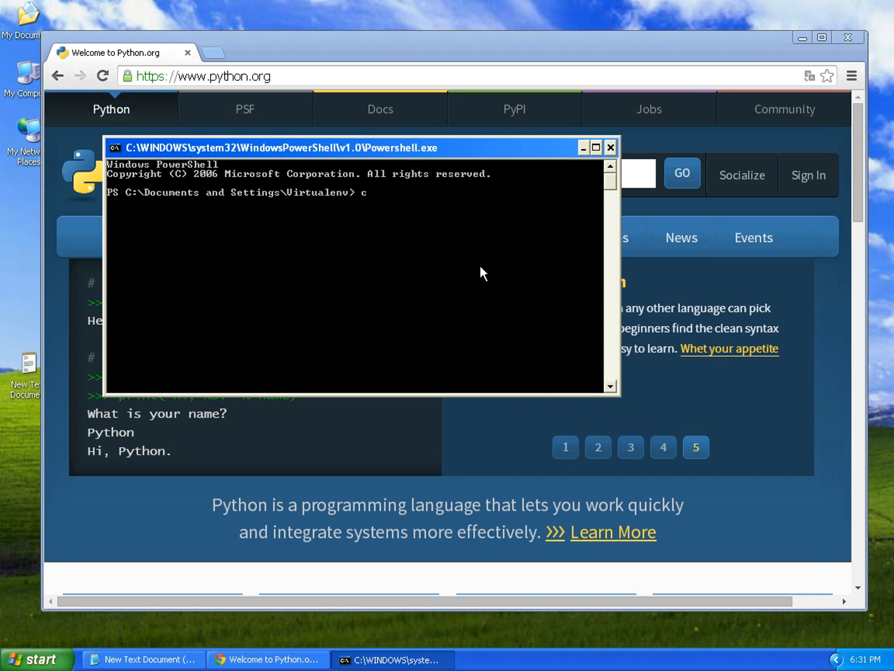
# Step: Change directory to C:/Windows/System32/WindowsPowerShell and enter its v1.0 folder
pyautogui.write('d C')
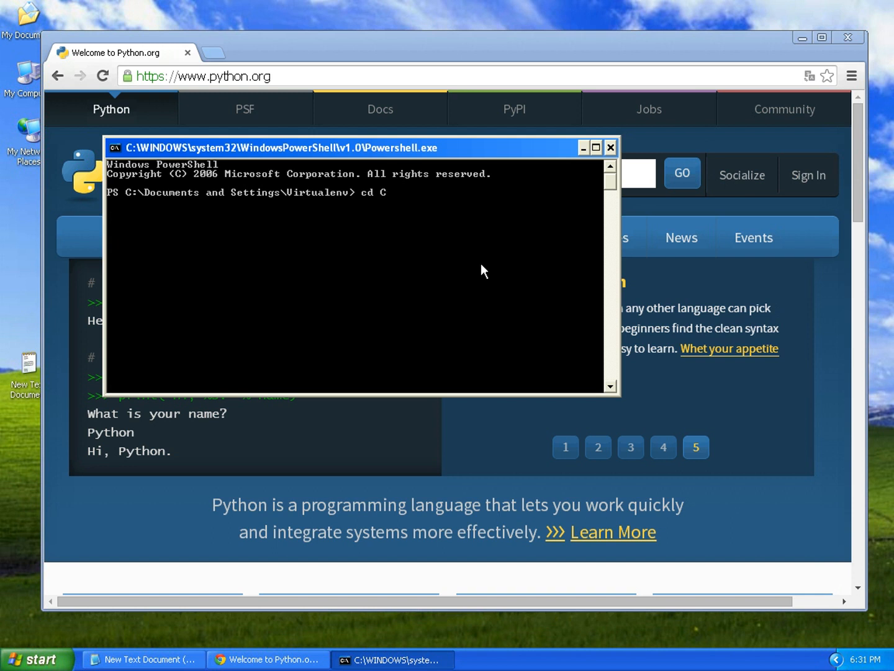
pyautogui.write('L')
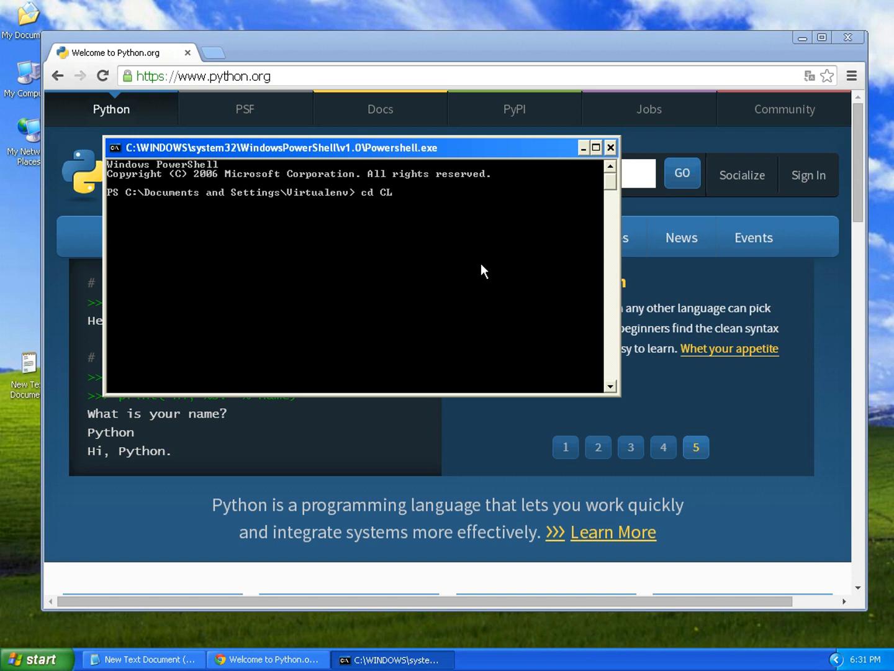
pyautogui.write('C:/')
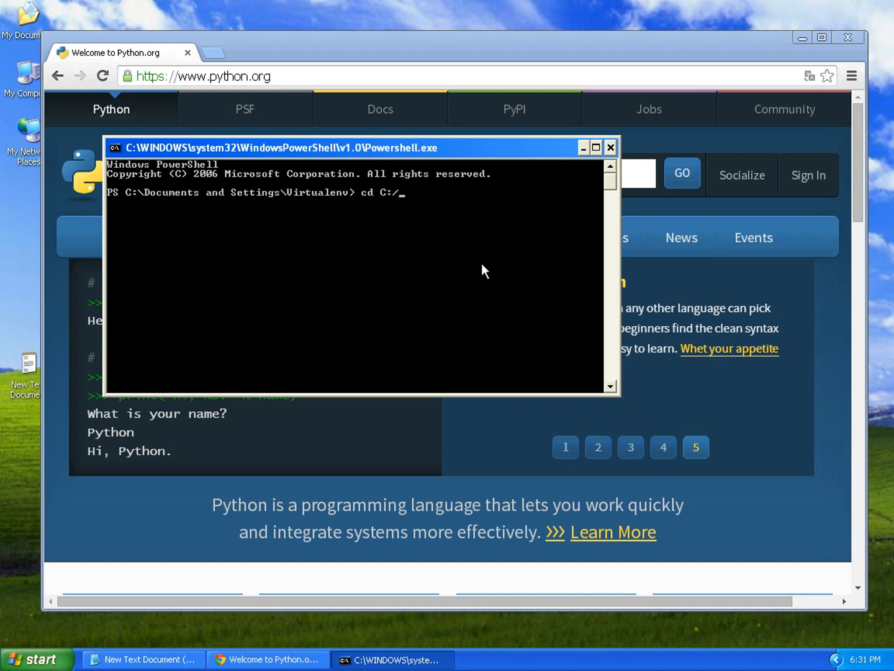
pyautogui.write('Windows/')
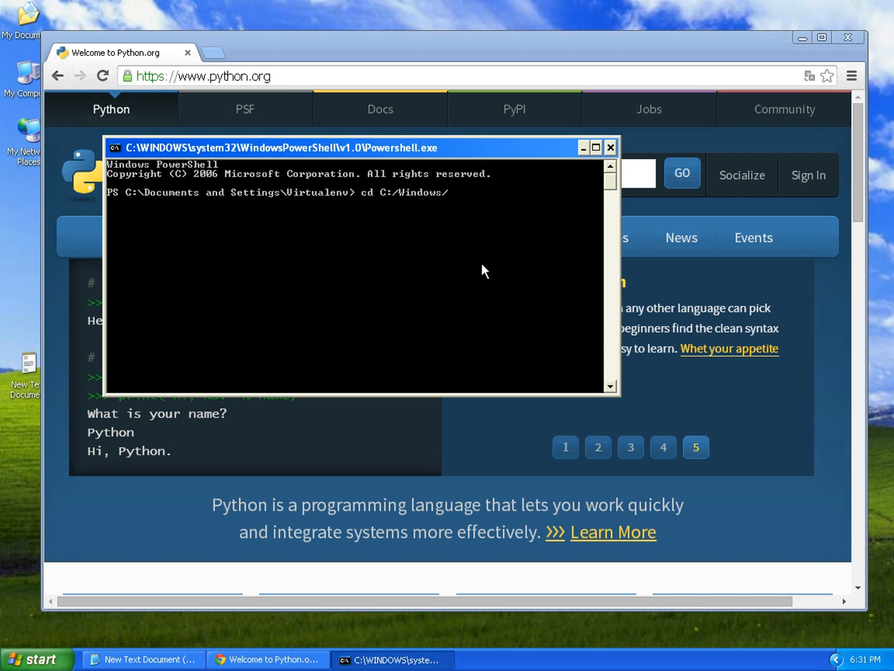
pyautogui.write('System32/')
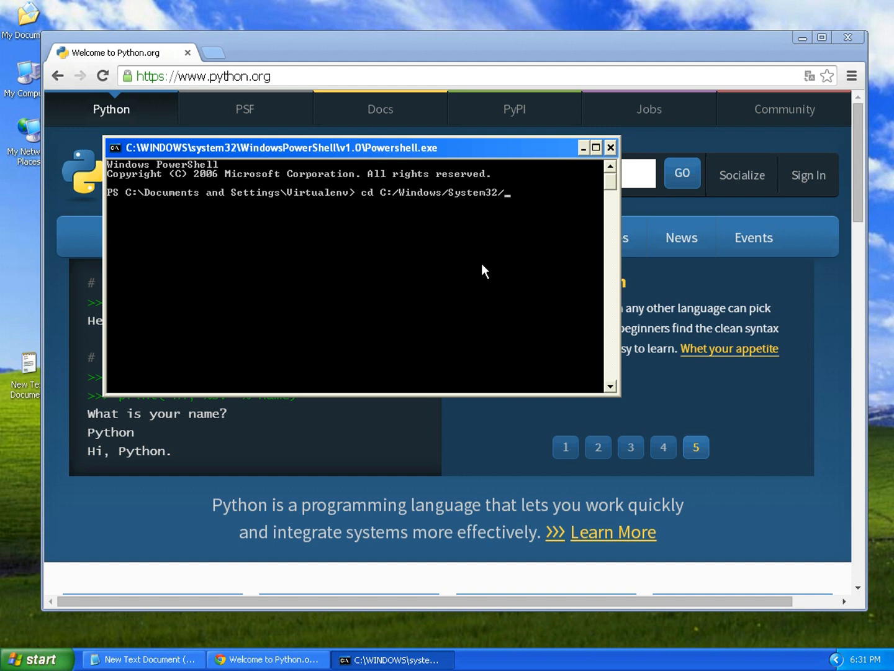
pyautogui.write('WindowsPowerShell')
pyautogui.write('cd v')
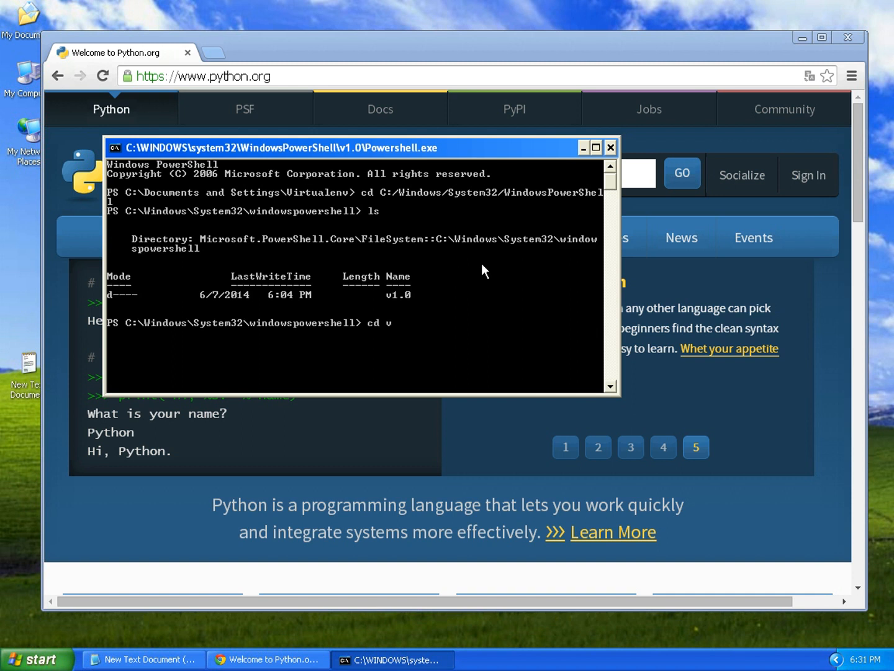
pyautogui.press('Enter')
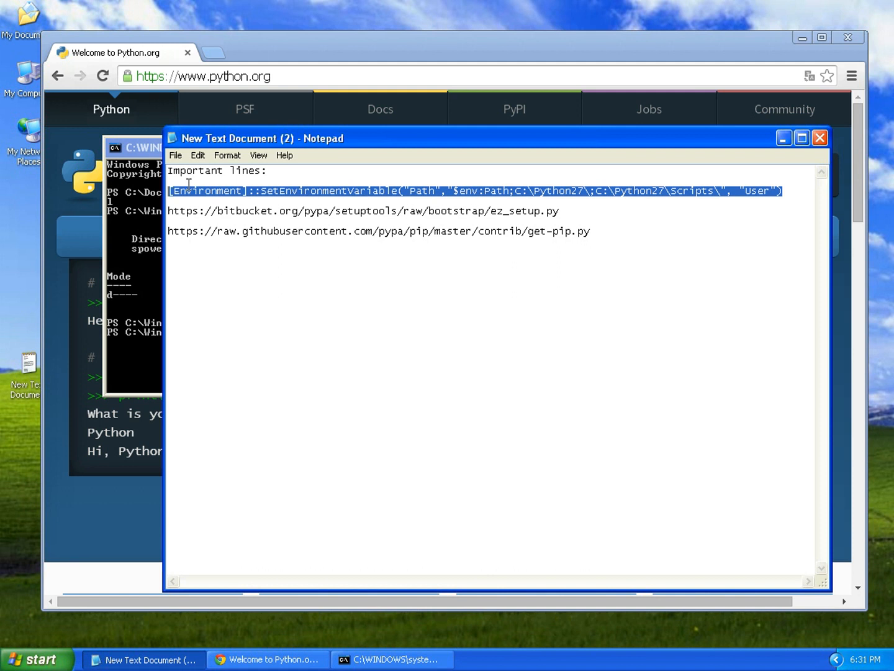
# Step: Paste and run the SetEnvironmentVariable line adding C:\Python27 and Scripts to the user Path
pyautogui.rightClick(188, 184)
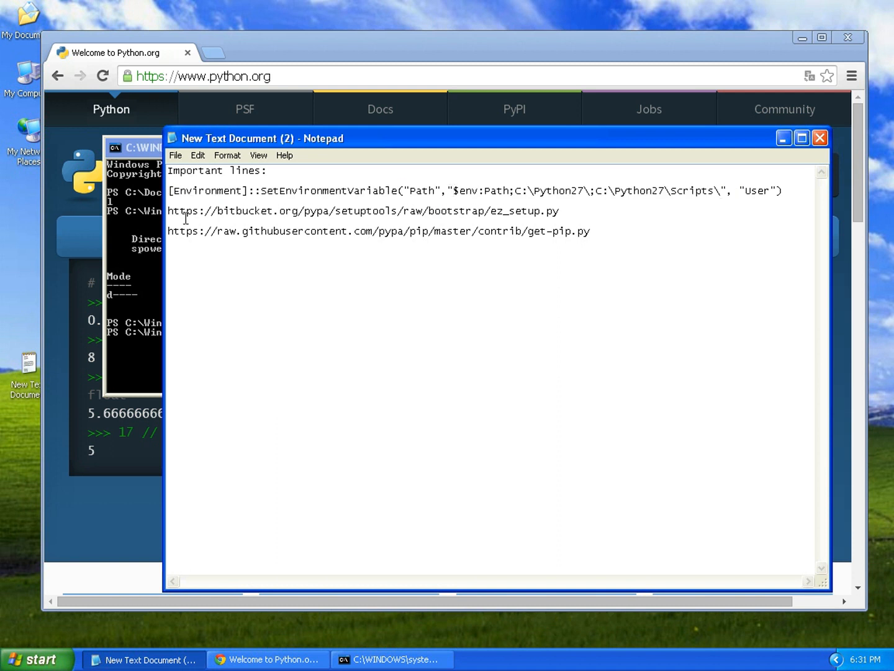
pyautogui.click(391, 658)
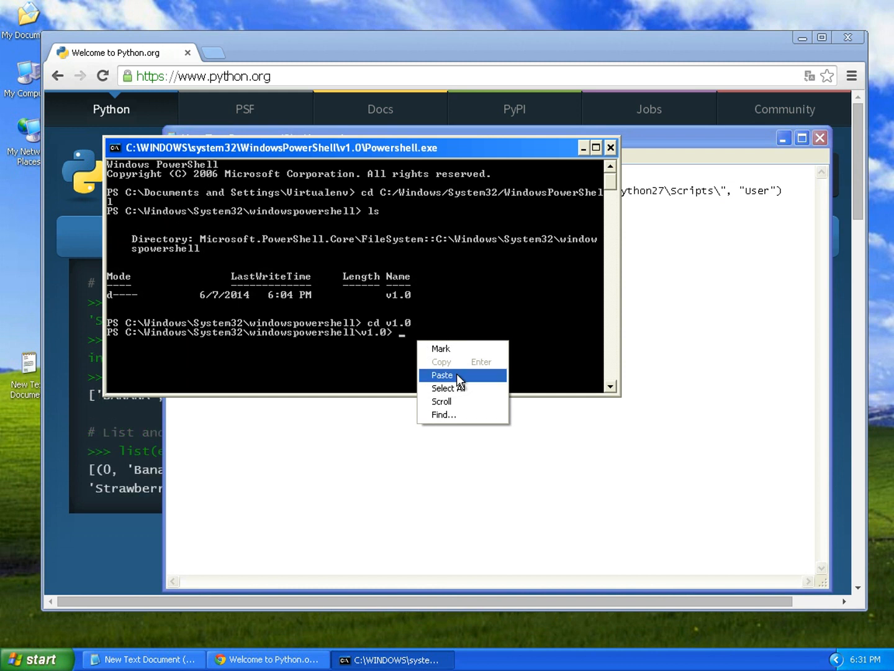
pyautogui.click(442, 375)
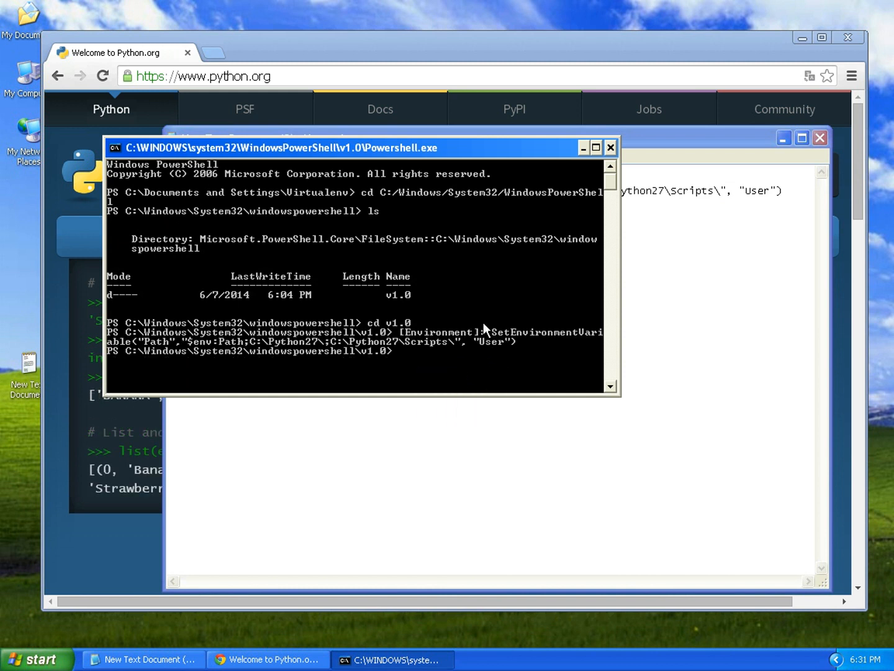
pyautogui.moveTo(606, 359)
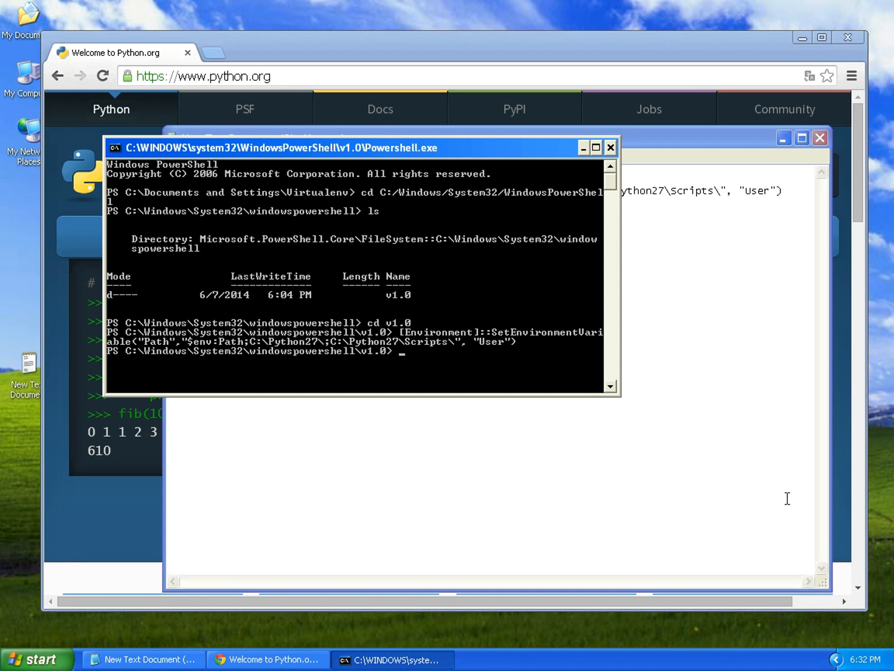
# Step: Restart Windows XP via Start > Turn Off Computer, then reopen New Text Document (2)
pyautogui.click(35, 659)
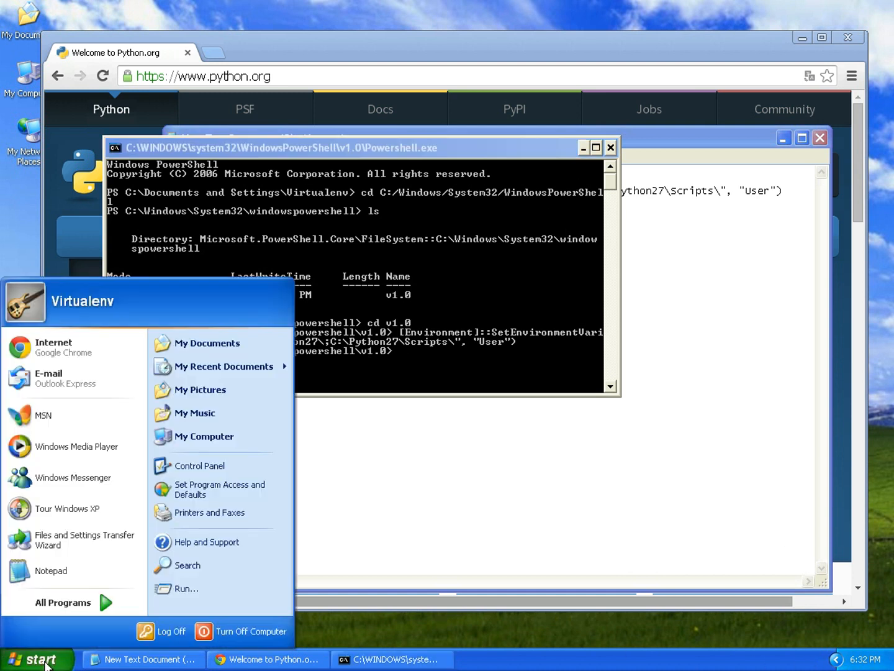
pyautogui.moveTo(251, 631)
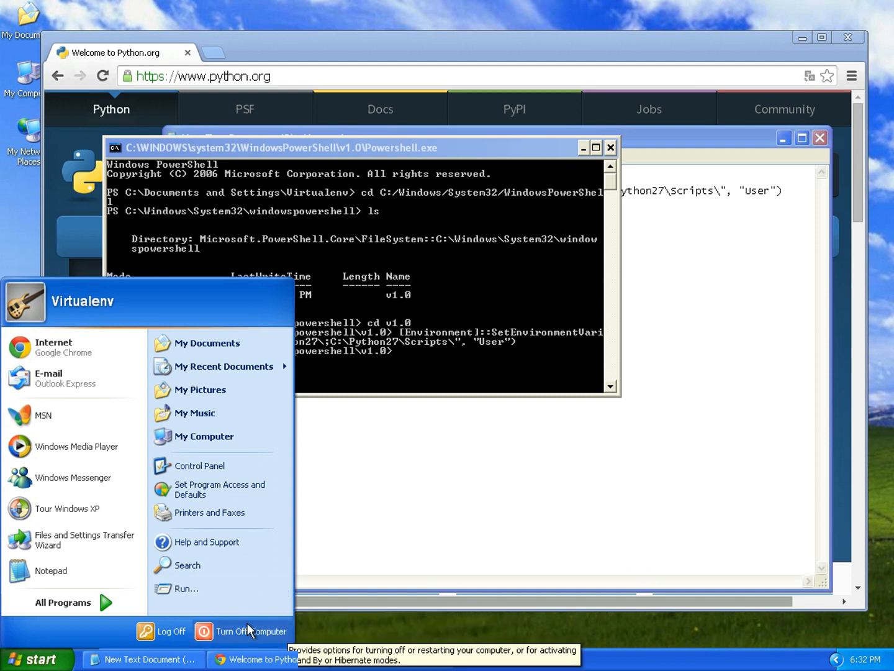
pyautogui.click(251, 631)
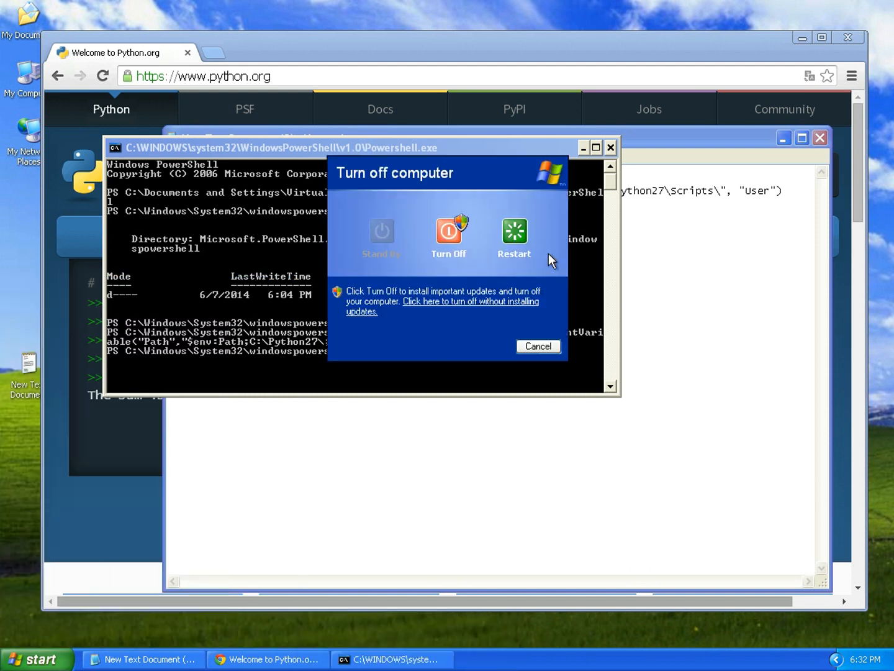
pyautogui.click(538, 345)
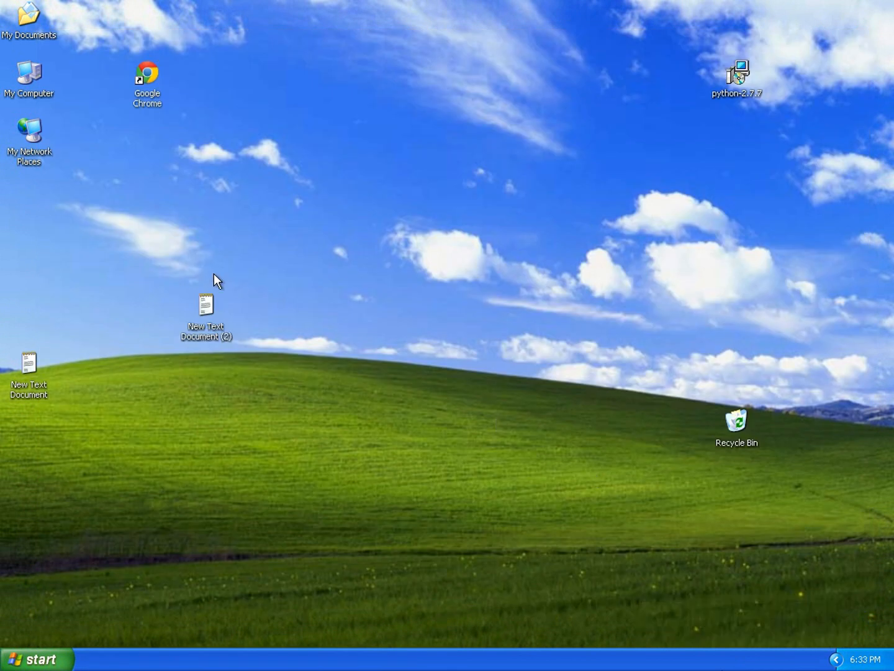
pyautogui.doubleClick(207, 306)
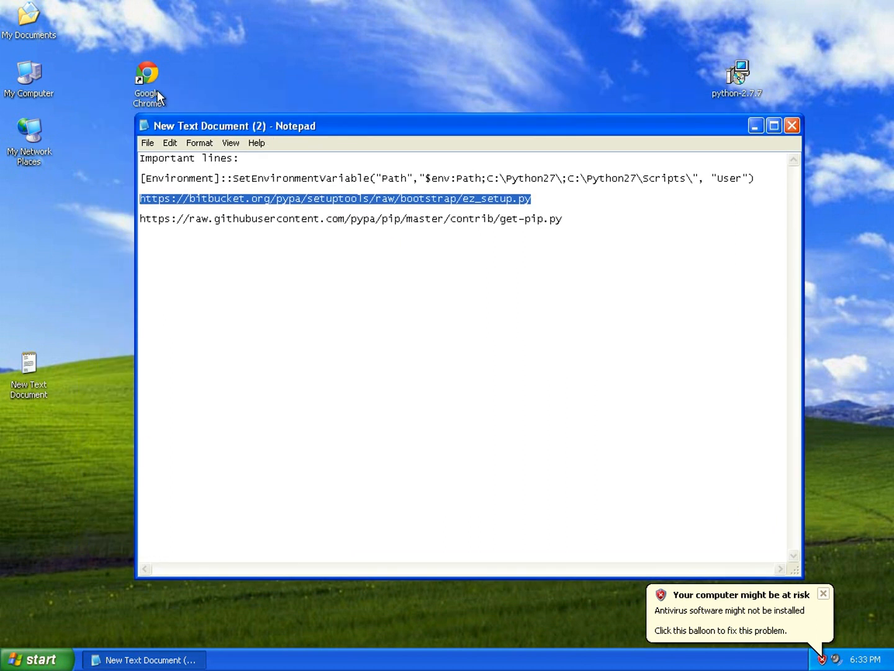
# Step: Launch Chrome and start saving the ez_setup.py page as a file
pyautogui.doubleClick(147, 75)
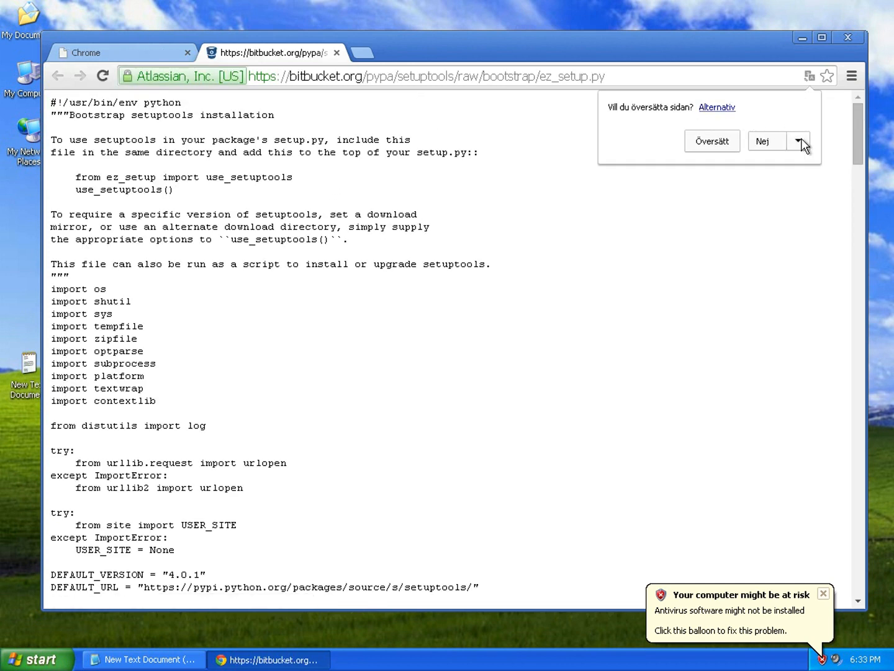
pyautogui.rightClick(340, 305)
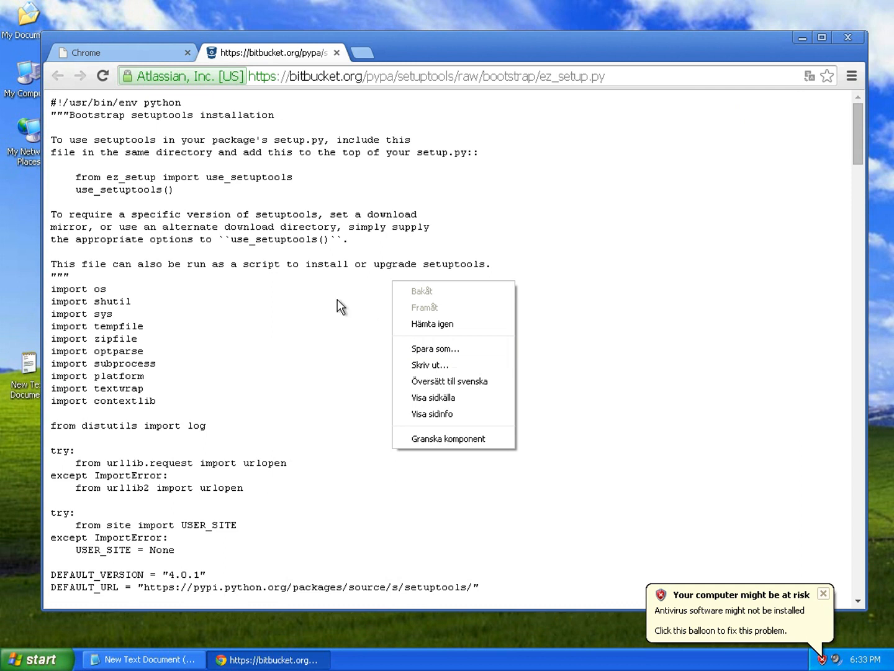
pyautogui.click(435, 348)
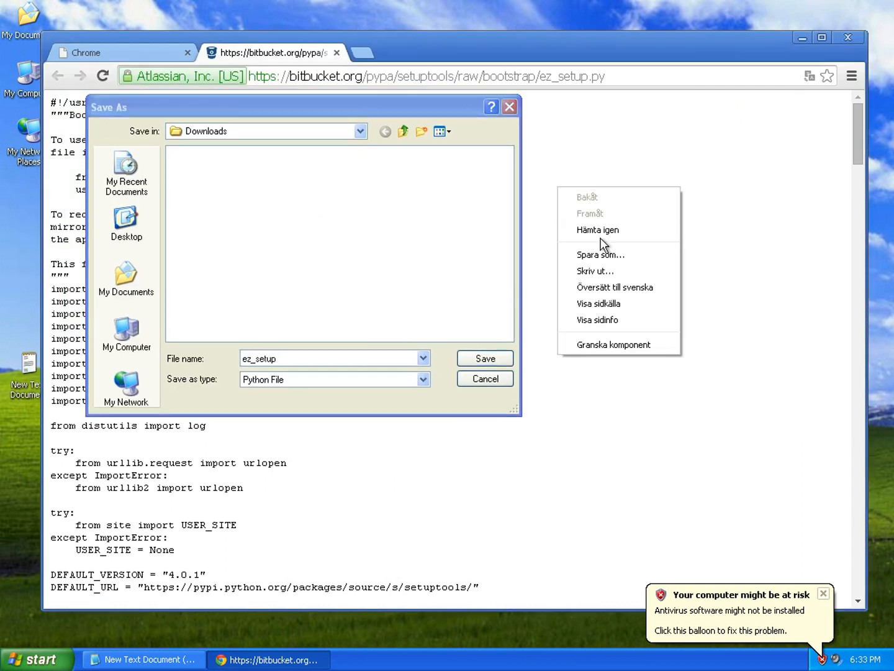
pyautogui.moveTo(600, 253)
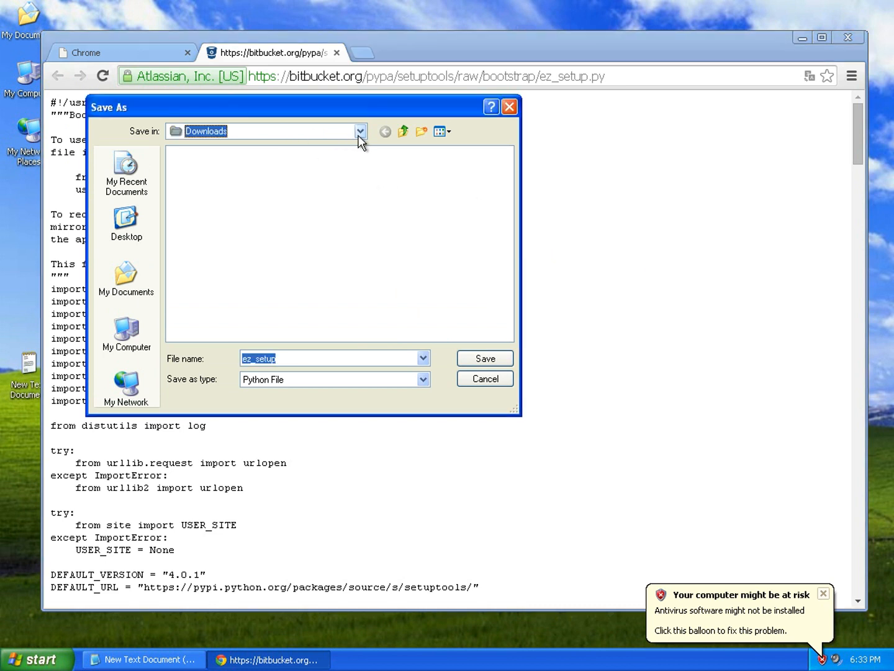
# Step: Change Save in from Downloads to Local Disk (C:) and save ez_setup.py there
pyautogui.click(361, 132)
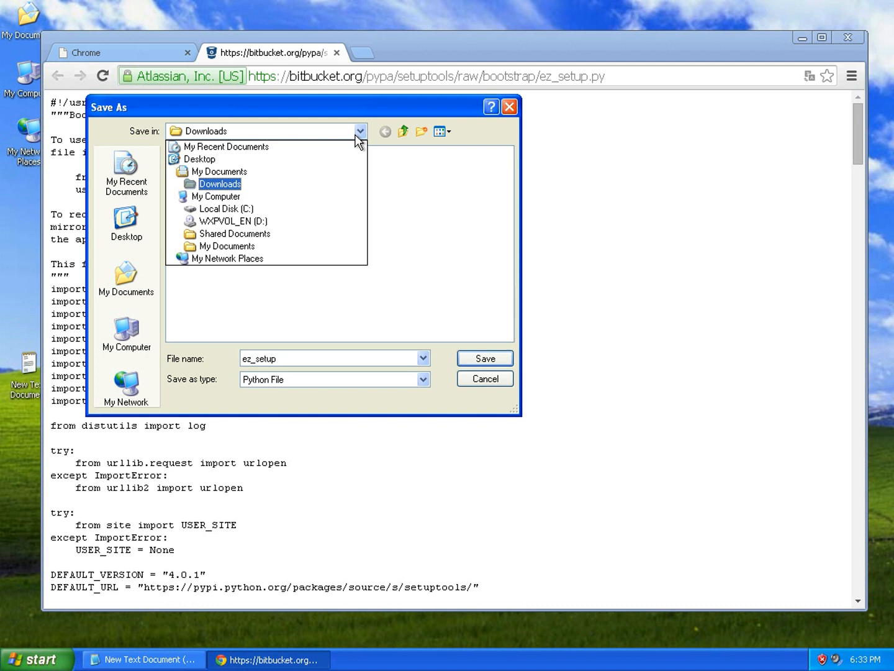
pyautogui.click(226, 209)
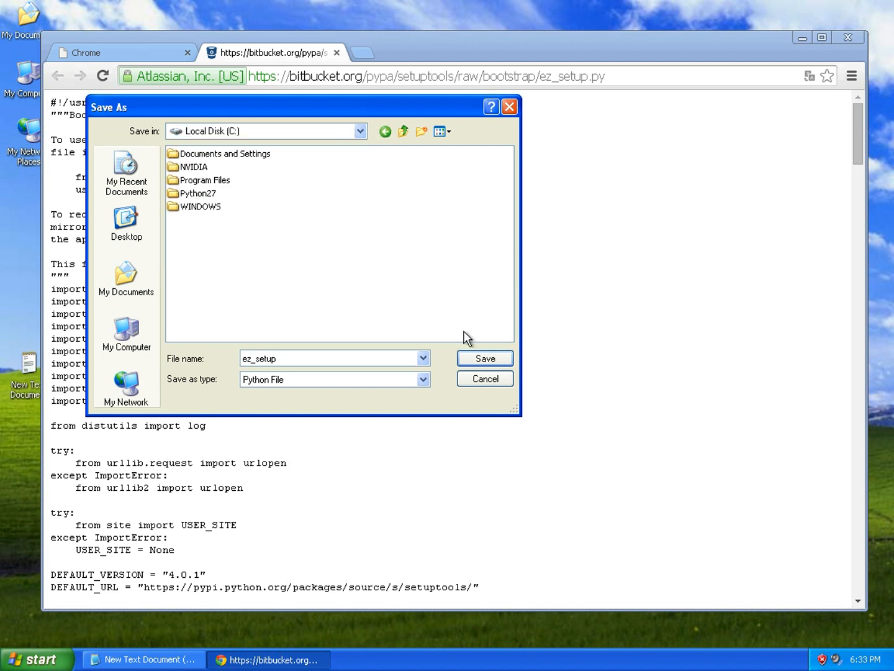
pyautogui.click(484, 358)
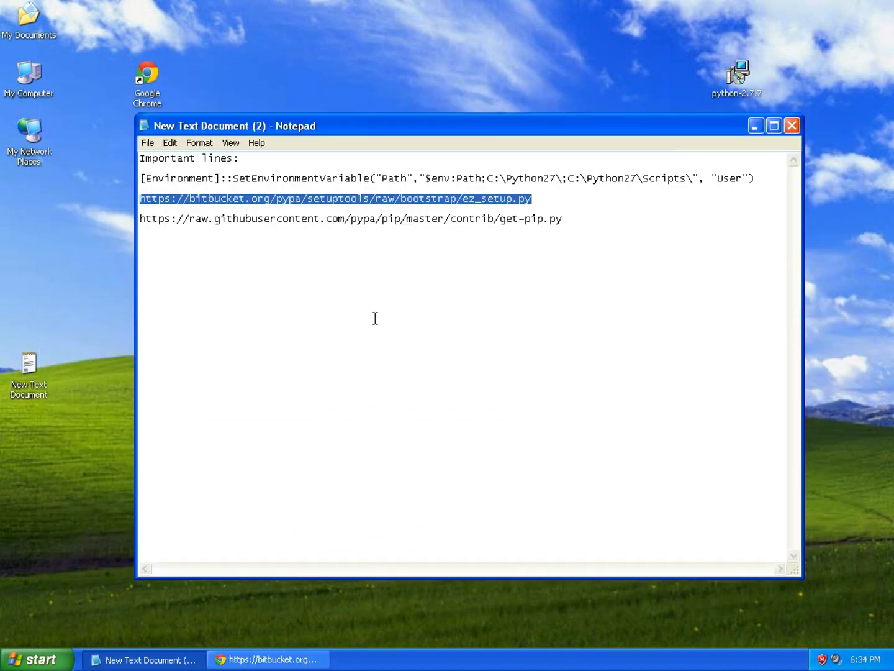
# Step: Copy the get-pip.py raw.githubusercontent.com URL from Notepad and browse to it in Chrome
pyautogui.click(564, 218)
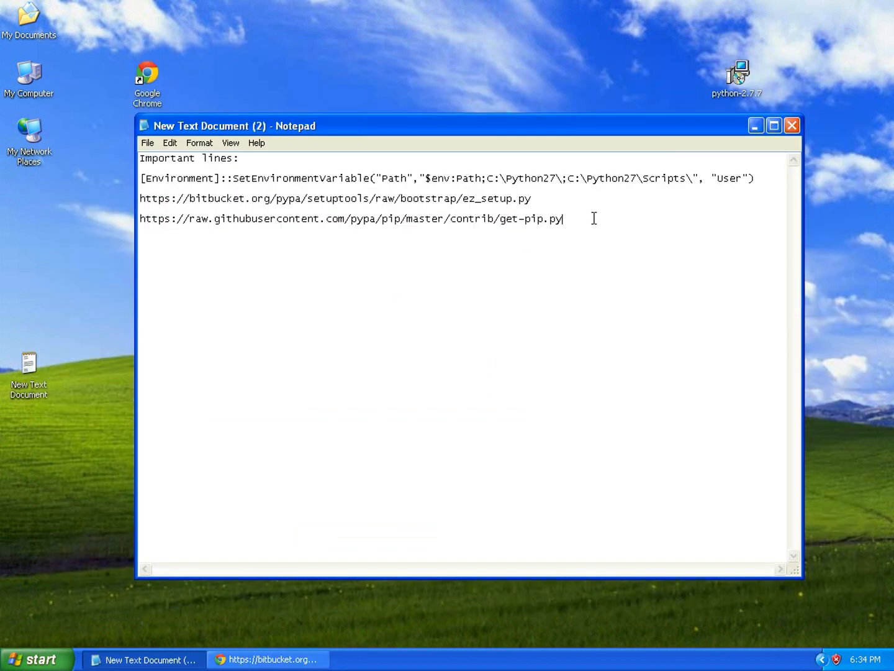
pyautogui.rightClick(350, 219)
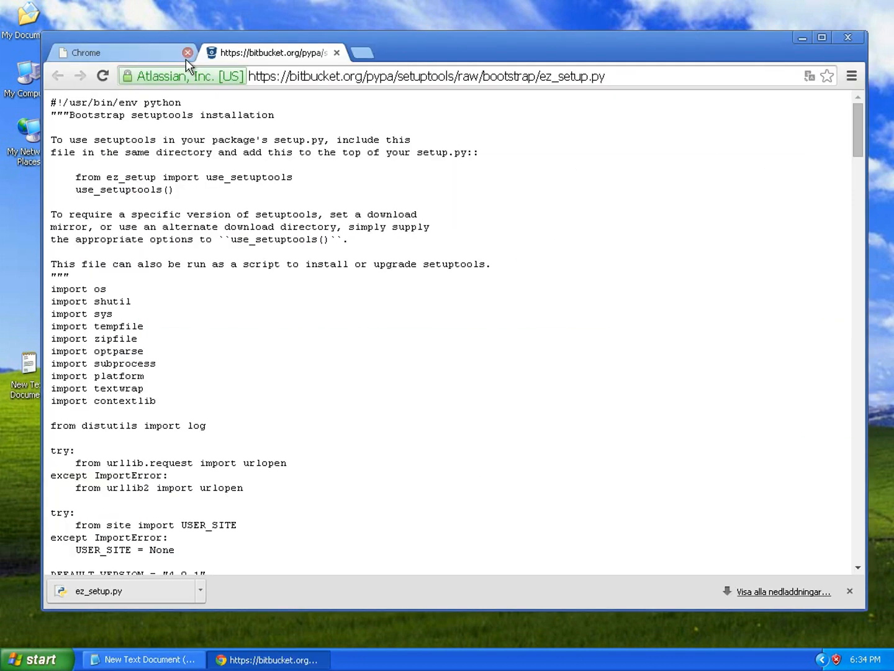
pyautogui.write('https://raw.githubusercontent.com/pypa/pip/master/contrib/get-pip.py')
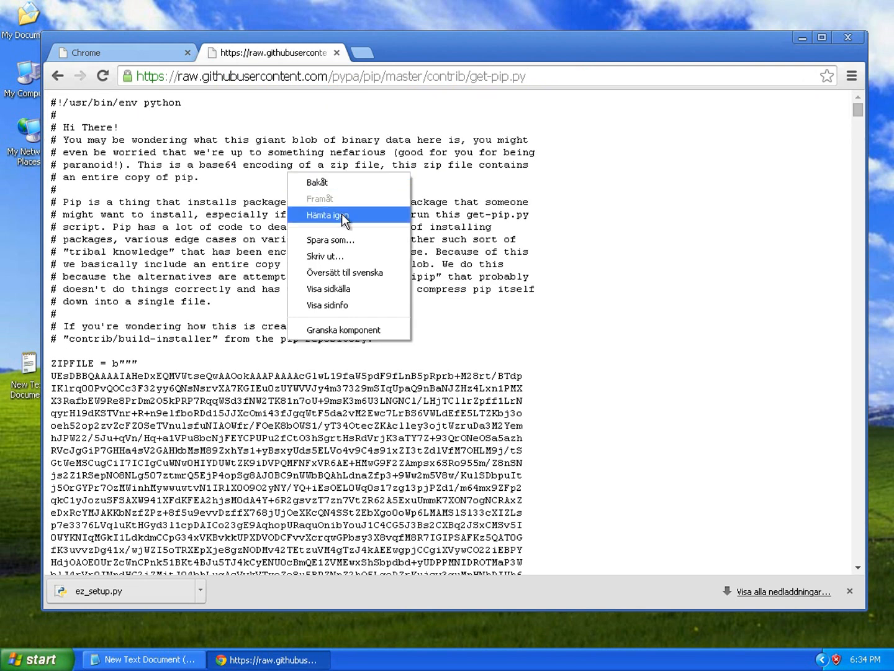
# Step: Save get-pip.py to Local Disk (C:), then close the tab and Chrome
pyautogui.click(331, 240)
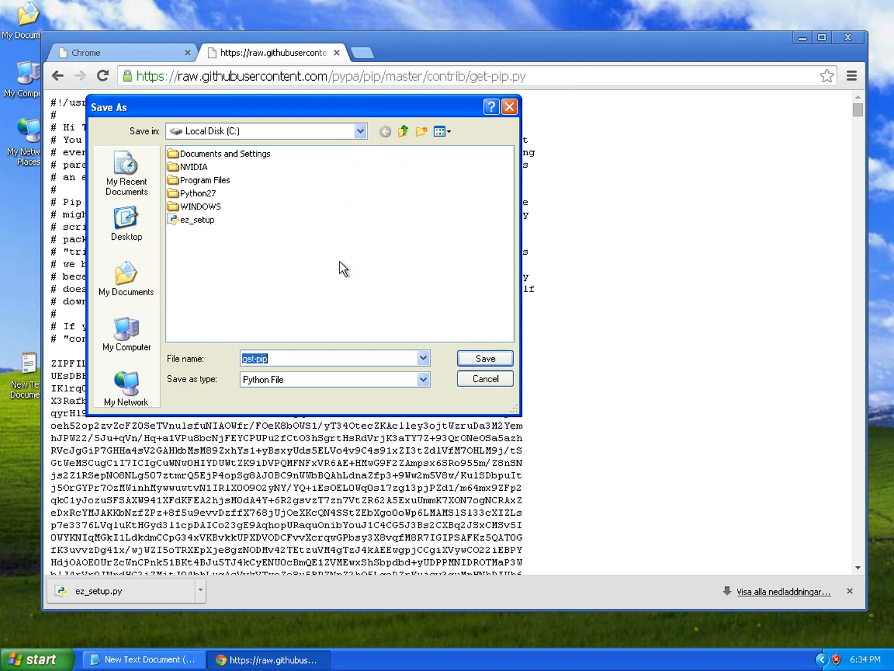
pyautogui.click(485, 357)
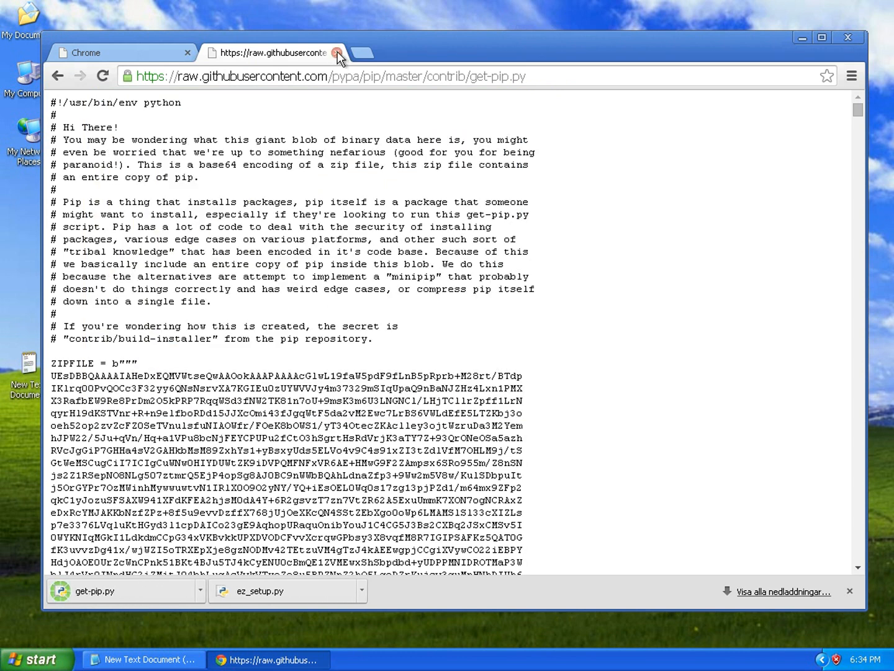
pyautogui.click(338, 53)
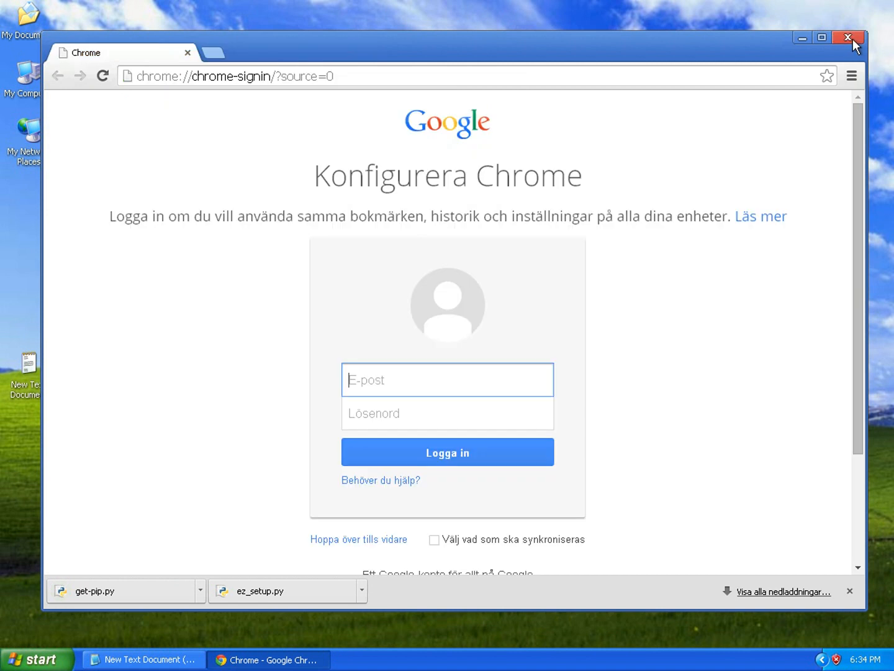
pyautogui.click(847, 38)
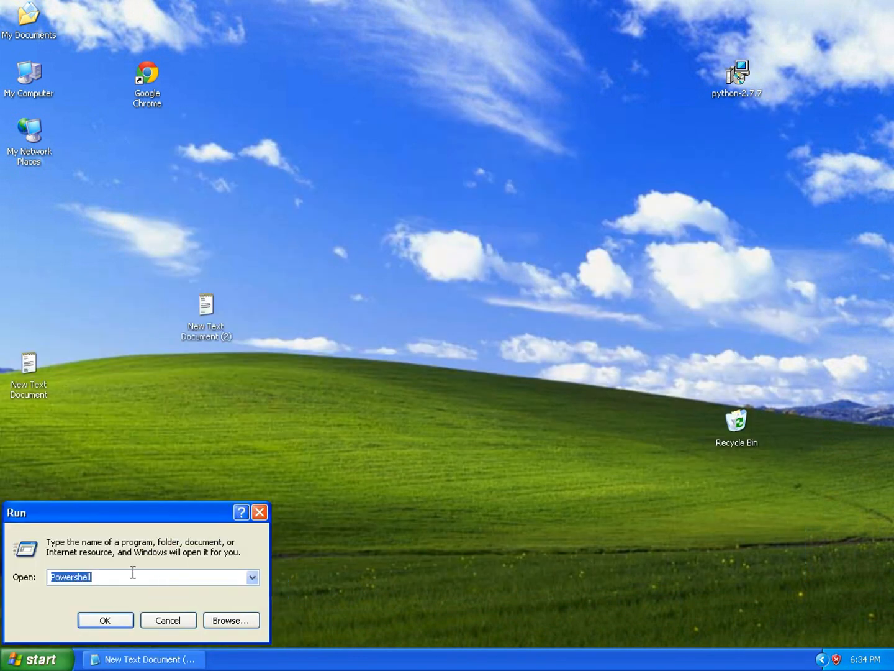
# Step: Launch PowerShell and change directory to C:/ to list its contents
pyautogui.click(104, 619)
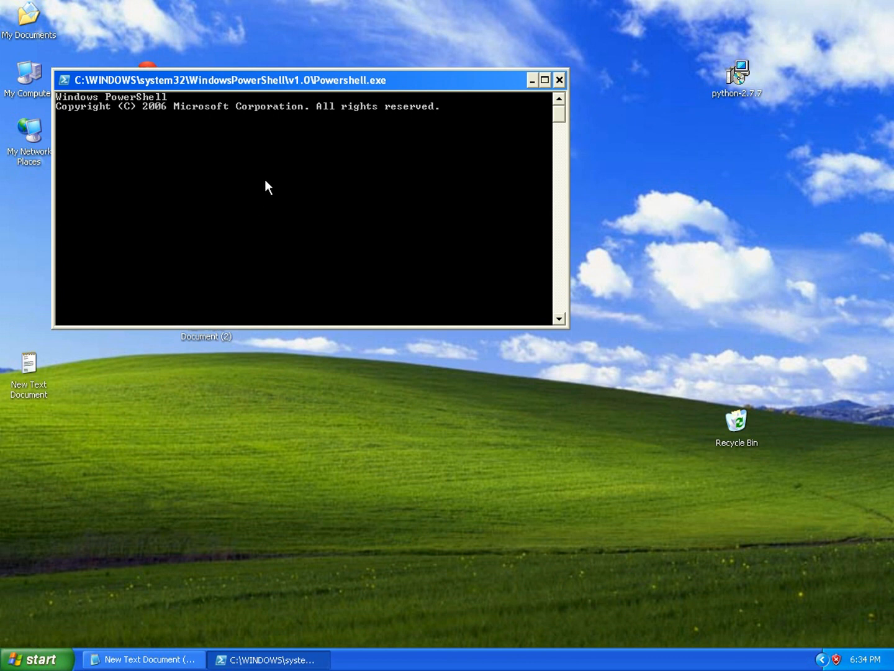
pyautogui.write('cd C')
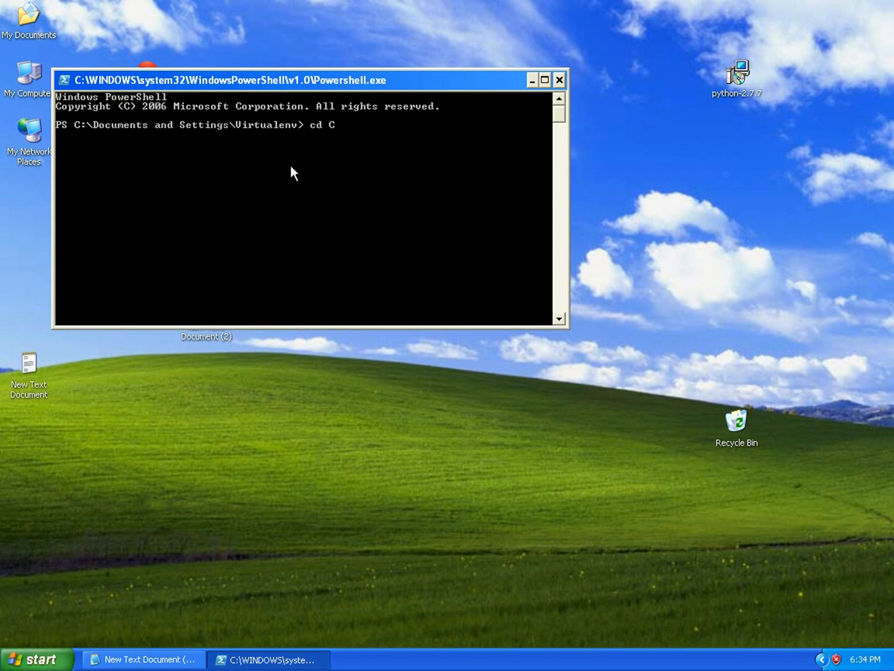
pyautogui.write(':/')
pyautogui.write('ls')
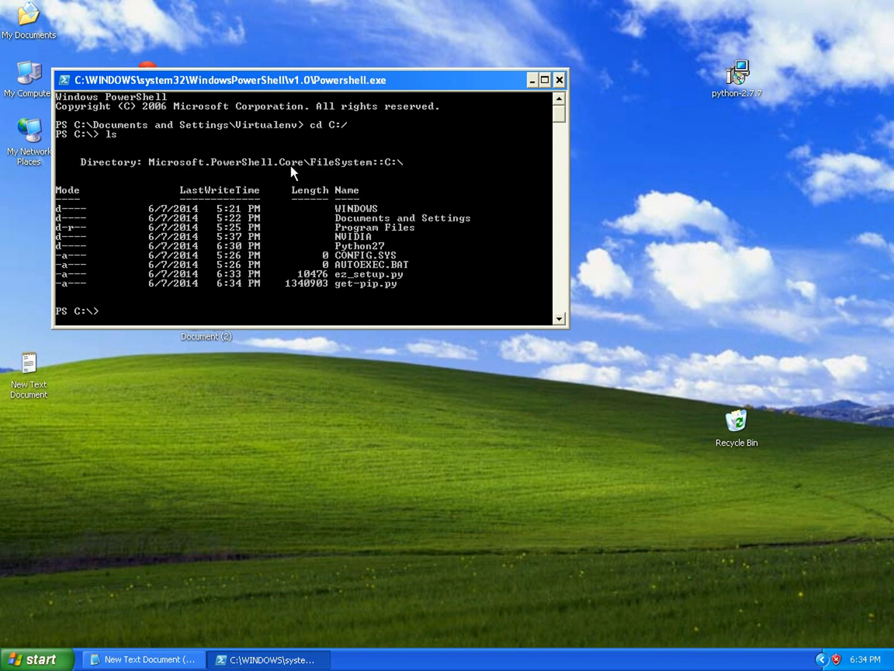
pyautogui.moveTo(316, 181)
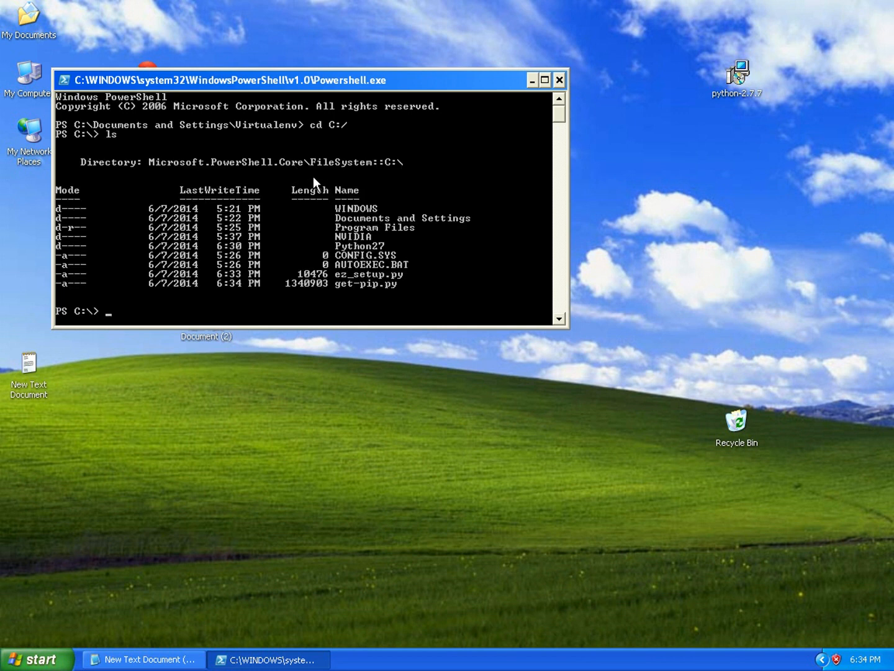
pyautogui.moveTo(209, 298)
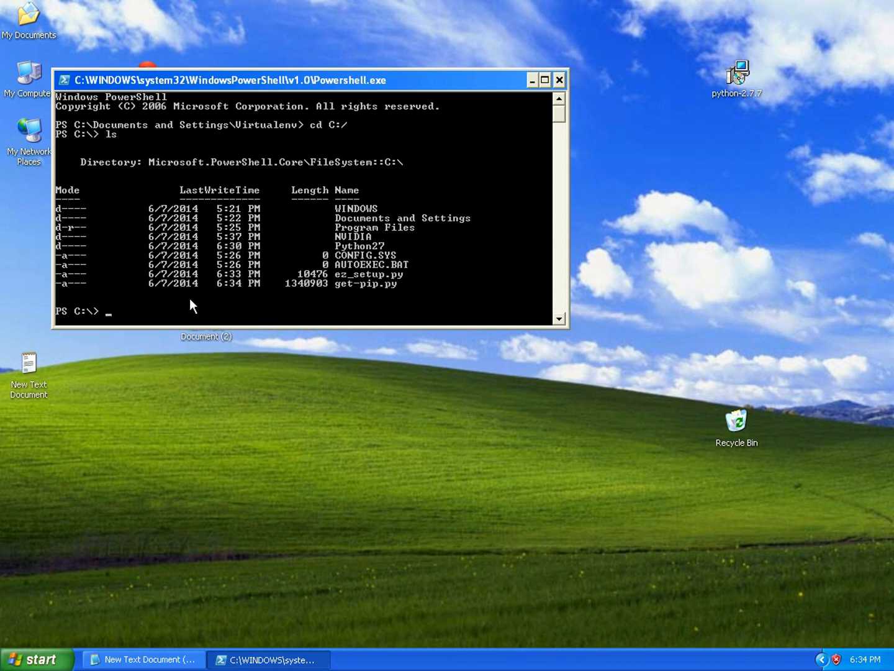
# Step: Run python ez_setup.py to install setuptools 4.0.1
pyautogui.write('python')
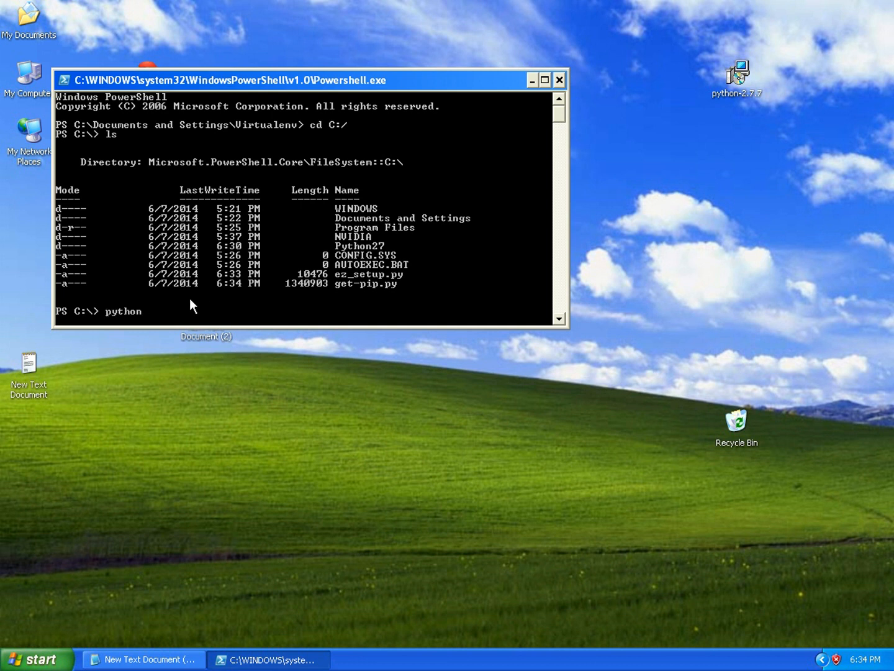
pyautogui.write('e')
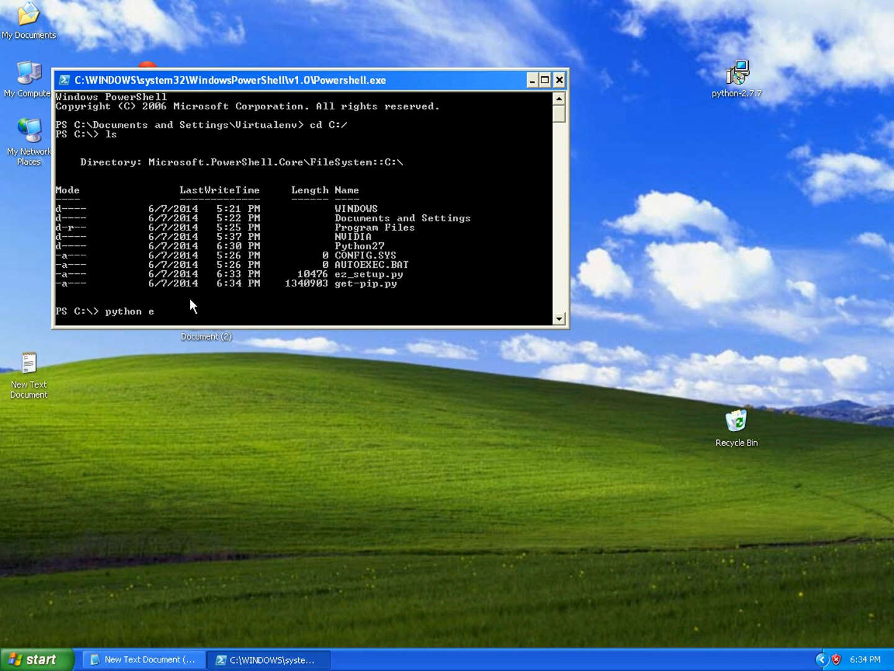
pyautogui.moveTo(198, 306)
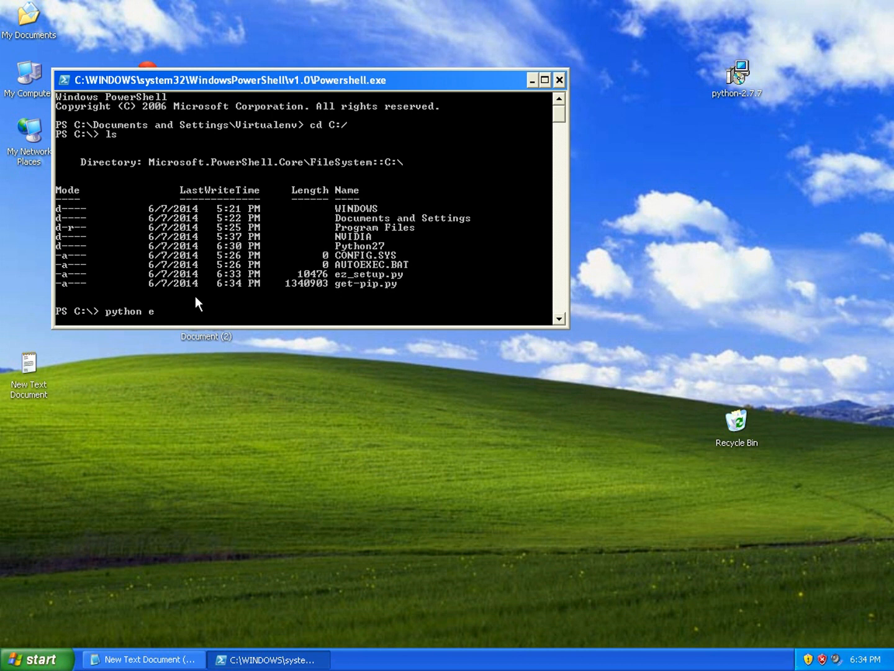
pyautogui.moveTo(347, 209)
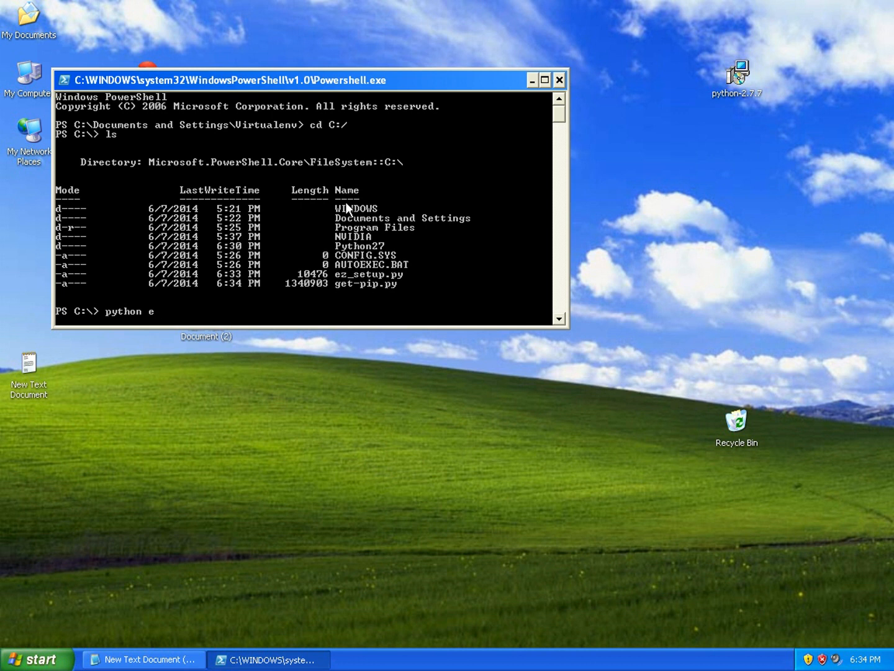
pyautogui.write('z_setup.py')
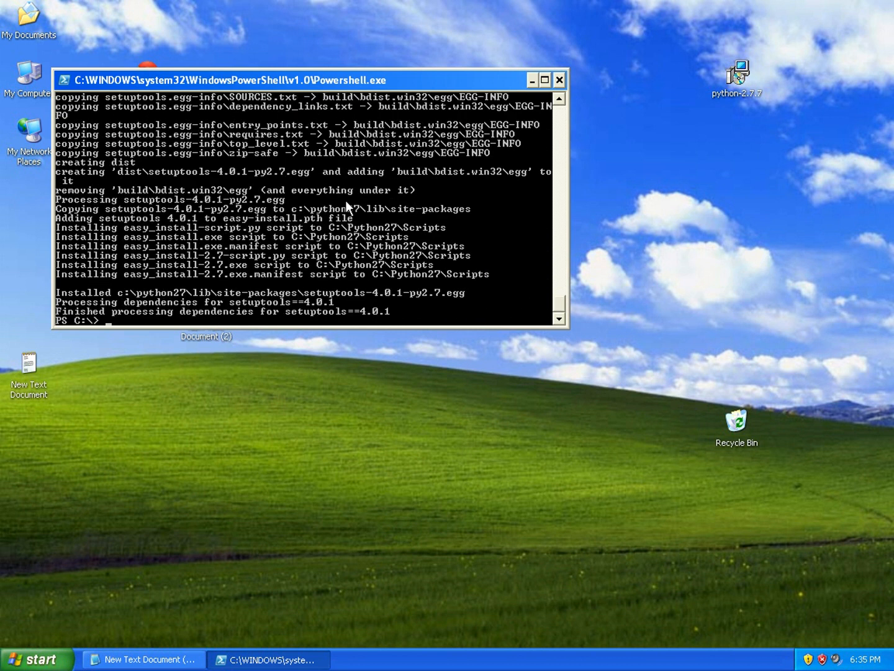
# Step: Run python get-pip.py to install pip
pyautogui.write('python g')
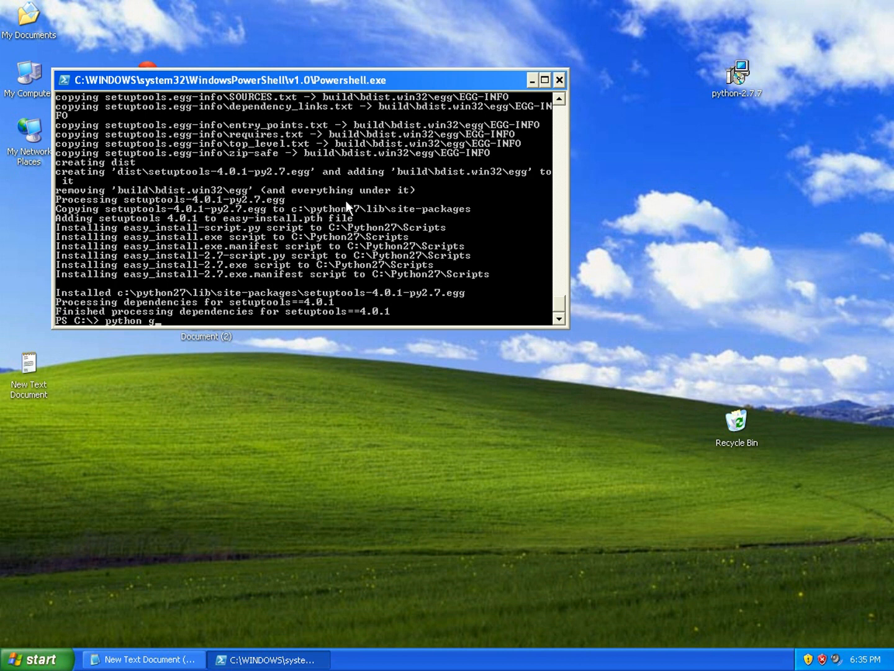
pyautogui.write('et-pip.py')
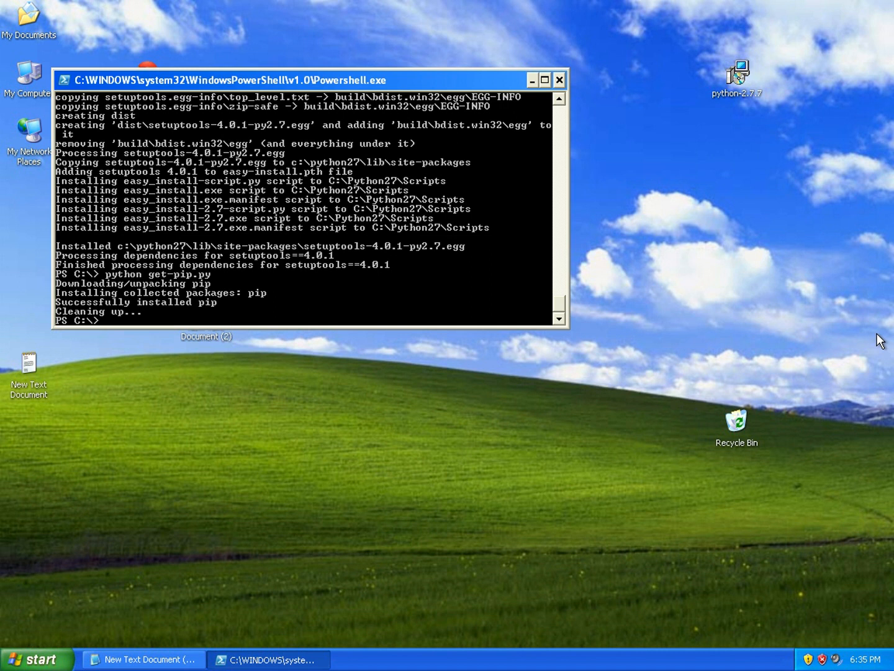
pyautogui.moveTo(529, 380)
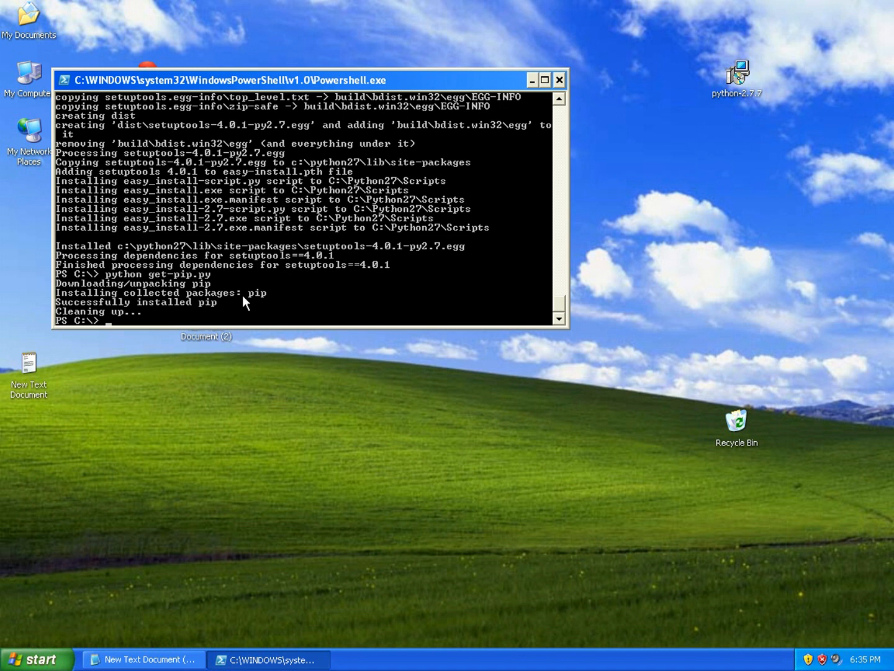
# Step: Run pip install virtualenv
pyautogui.write('pip')
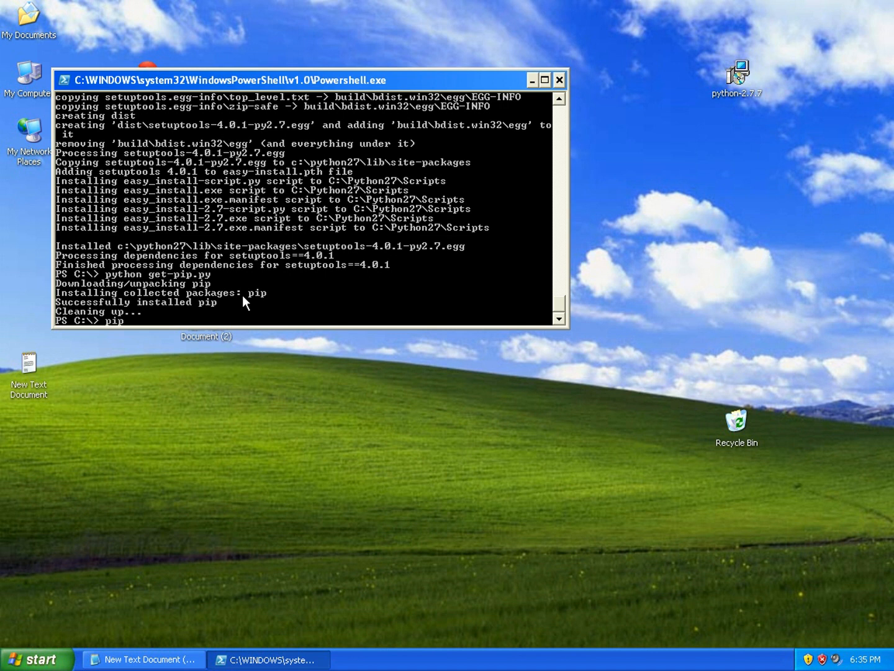
pyautogui.write('install virtualenv')
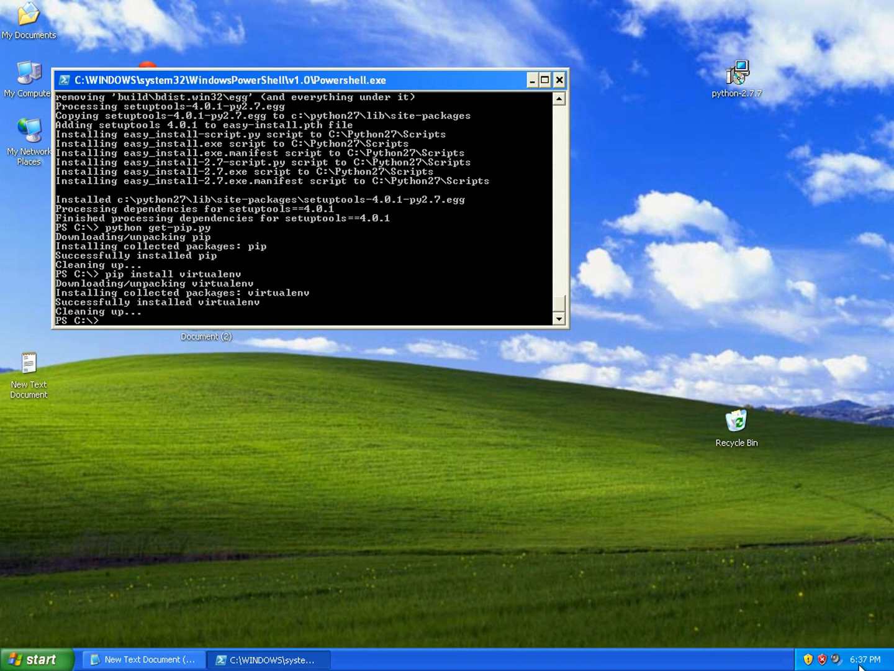
pyautogui.moveTo(191, 226)
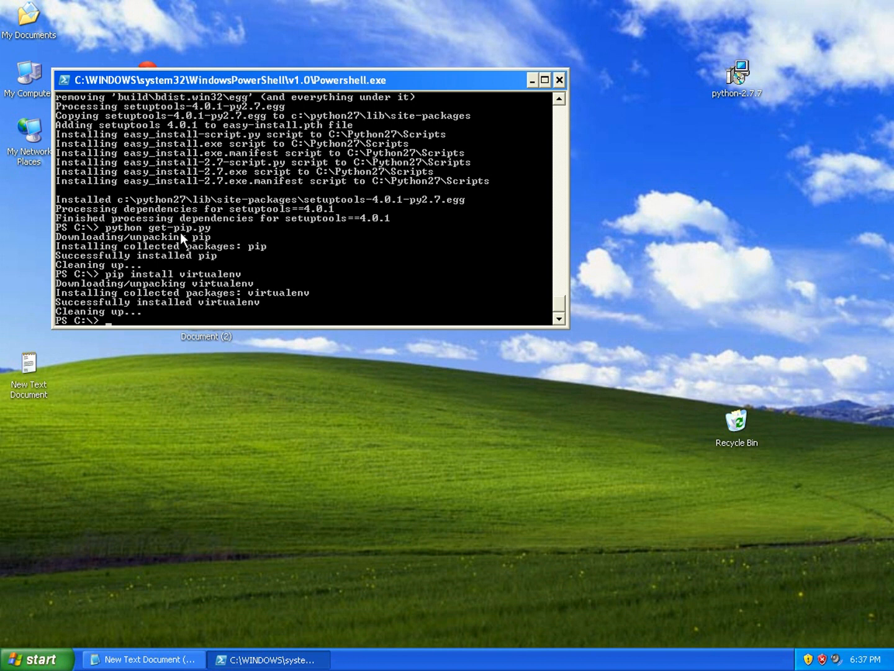
pyautogui.moveTo(201, 267)
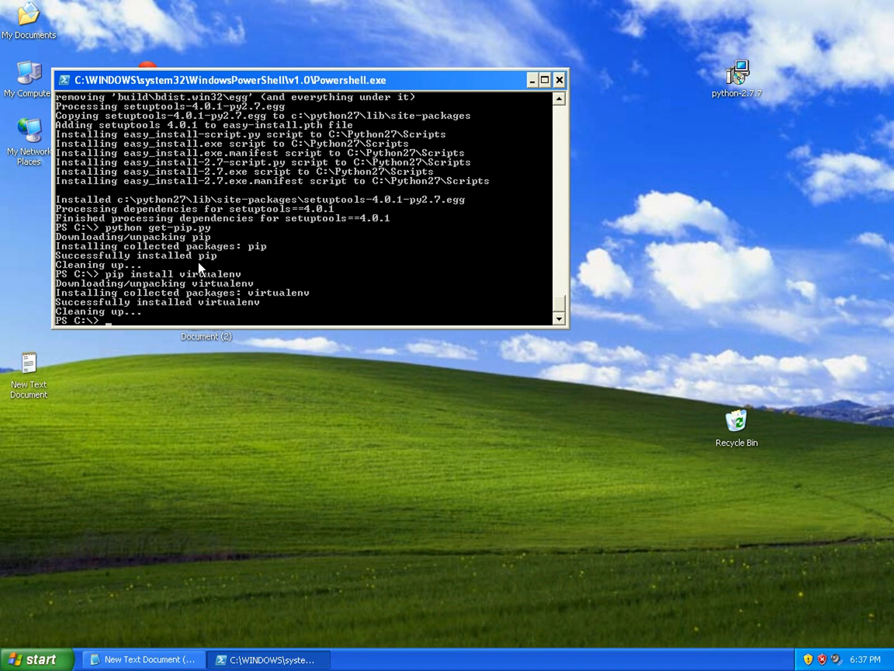
# Step: Run set-executionpolicy RemoteSigned so PowerShell returns to a clean prompt without errors
pyautogui.write('set/')
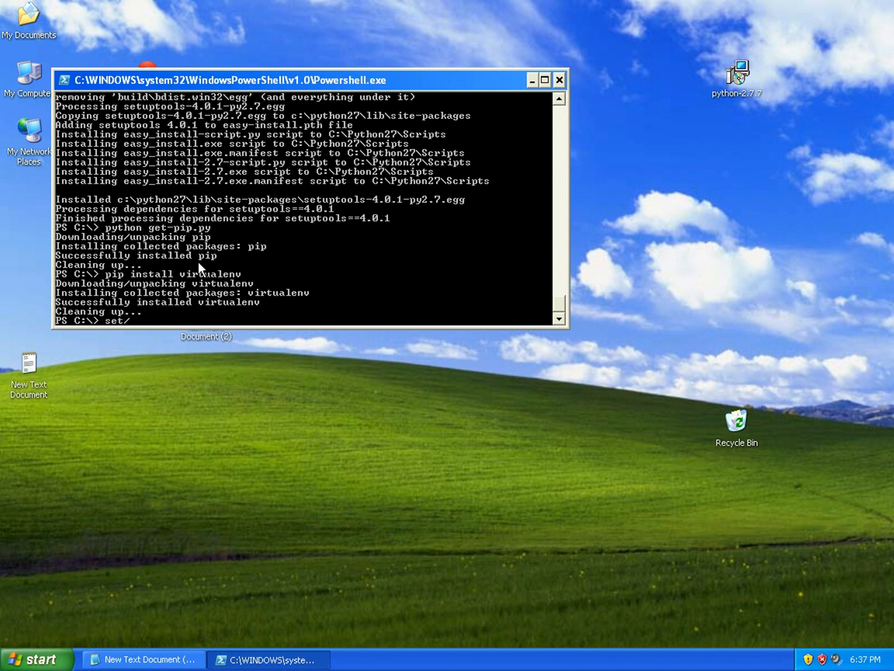
pyautogui.write('-')
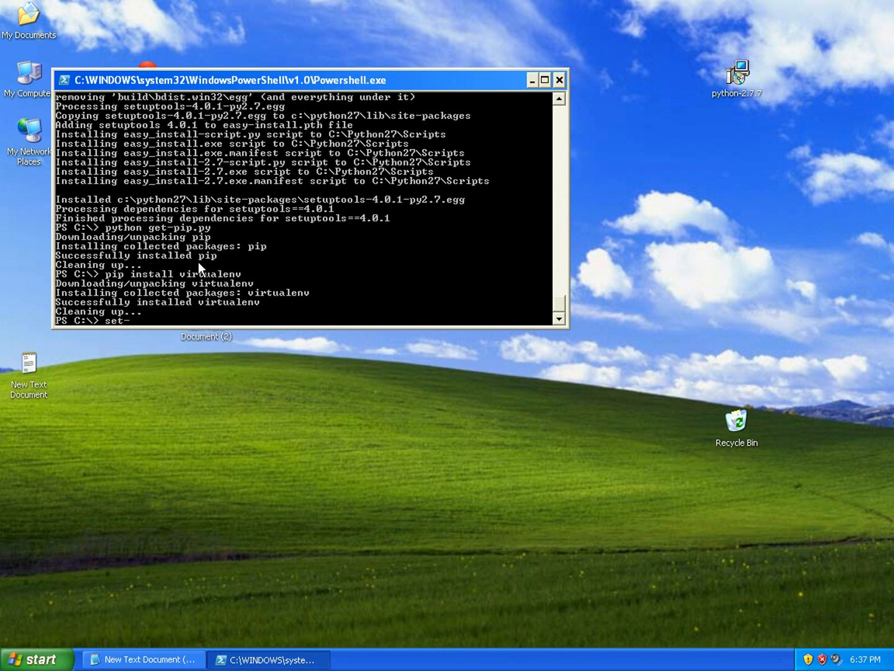
pyautogui.write('executionpolicy RemoteSigned')
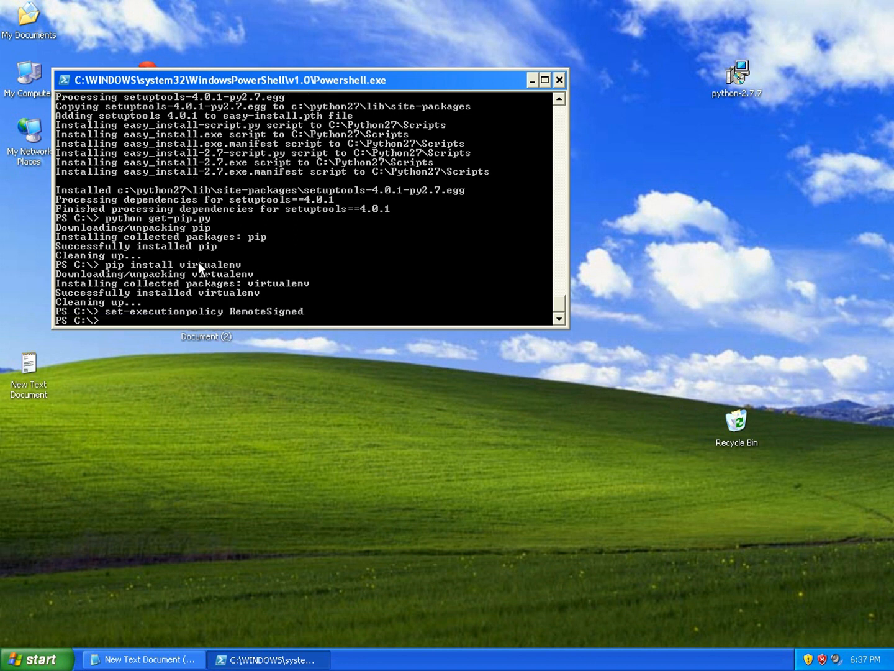
pyautogui.moveTo(222, 254)
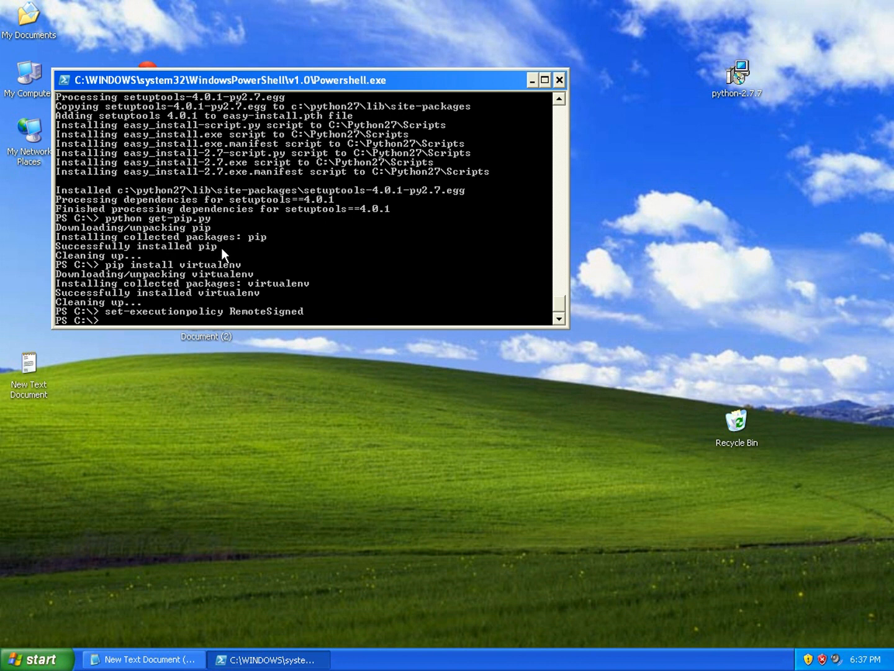